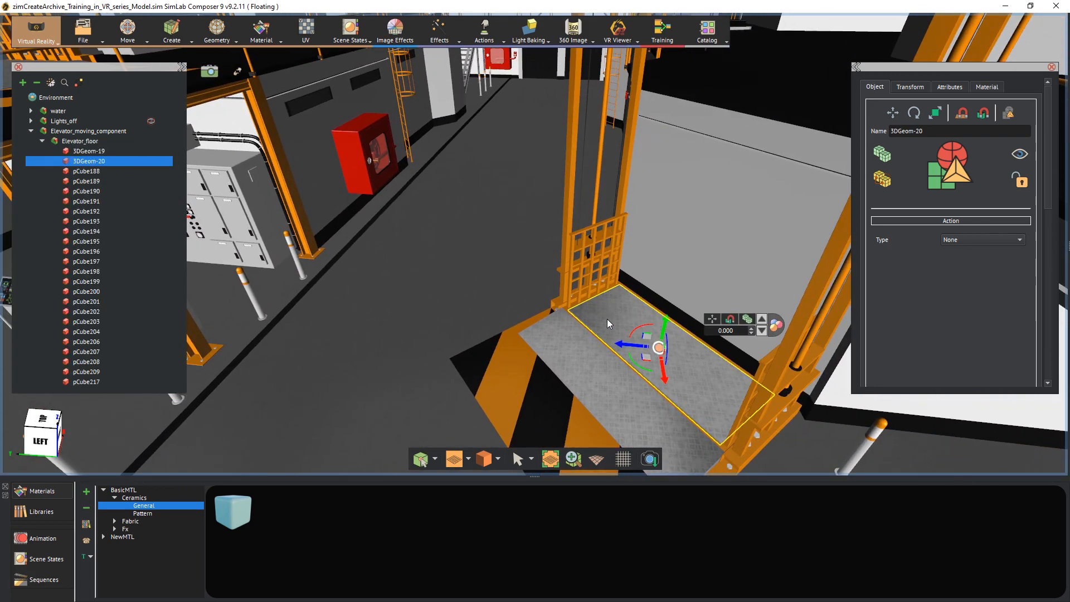
- Select the Elevator_moving_component group, including its floor and gate, in the scene tree
{"action": "left_click", "coordinate": [88, 131]}
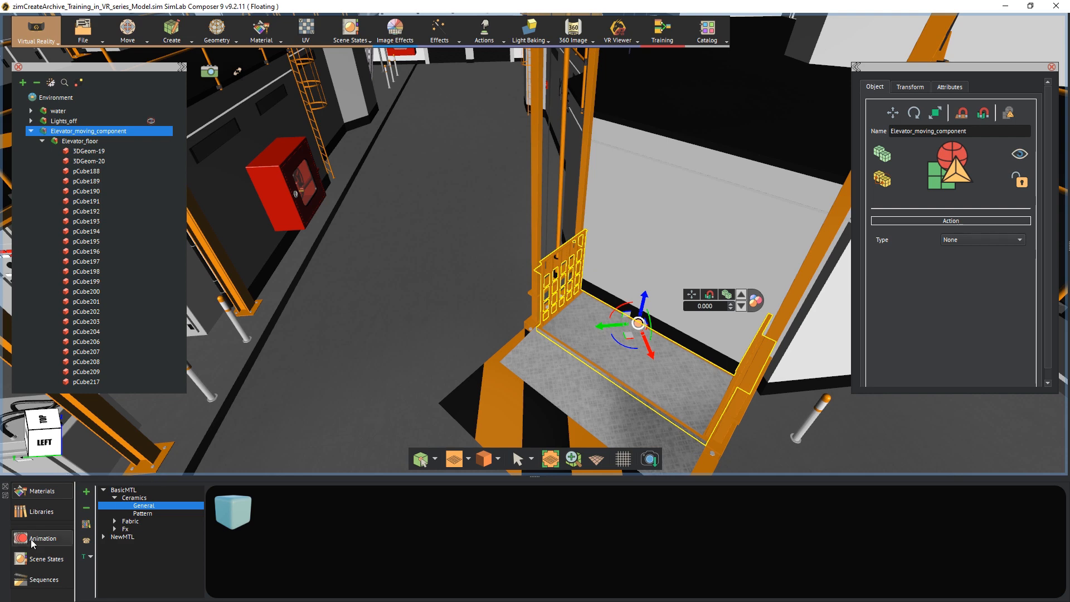
- Keyframe the elevator group rising from frame 0 to frame 90 and step through it
{"action": "left_click", "coordinate": [43, 537]}
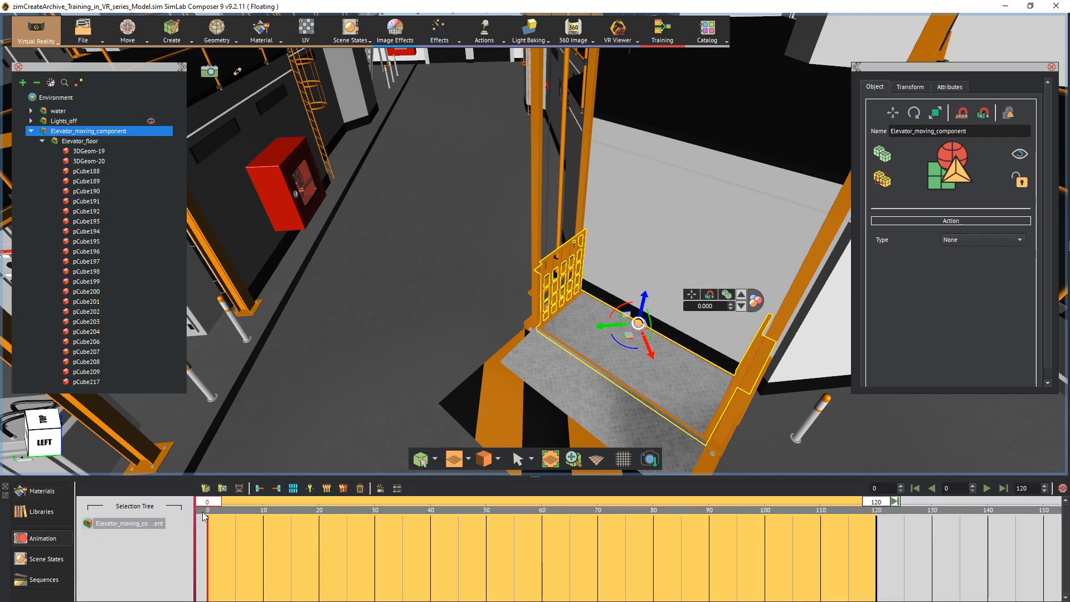
{"action": "mouse_move", "coordinate": [207, 507]}
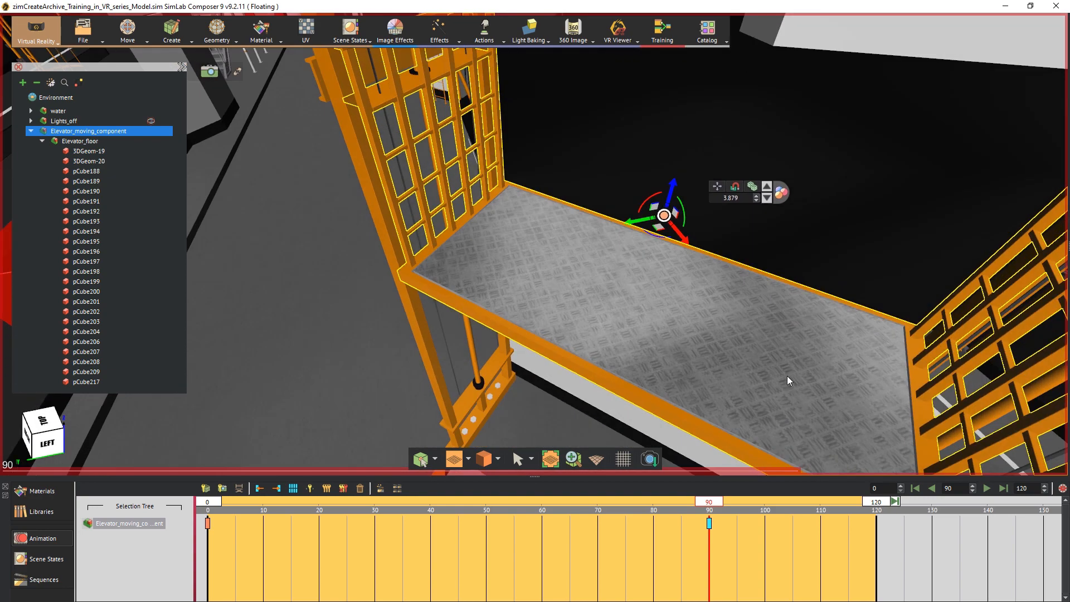
{"action": "left_click", "coordinate": [429, 501]}
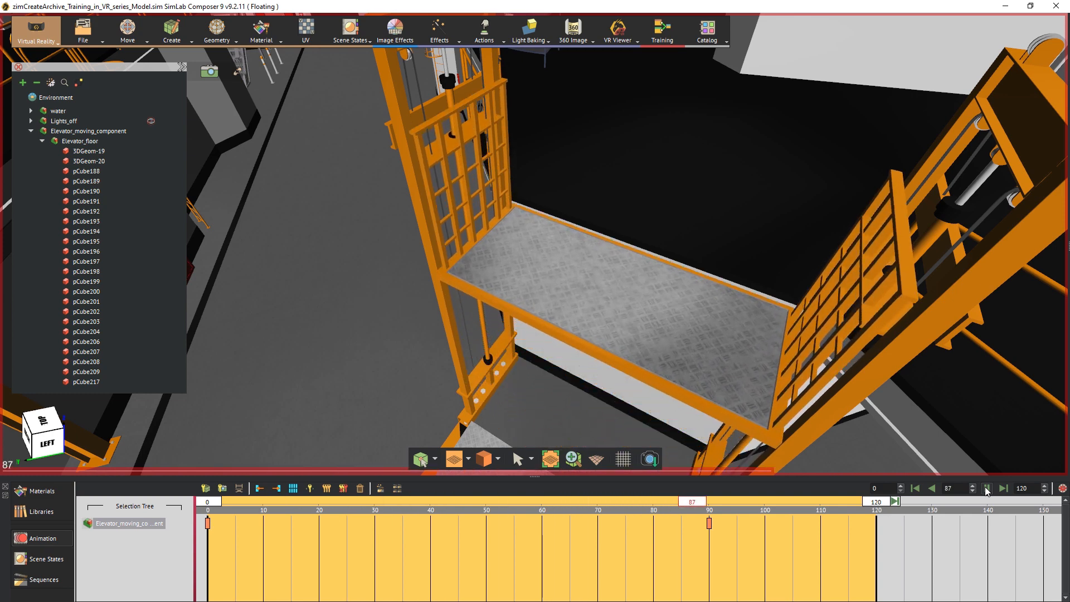
{"action": "left_click", "coordinate": [914, 489]}
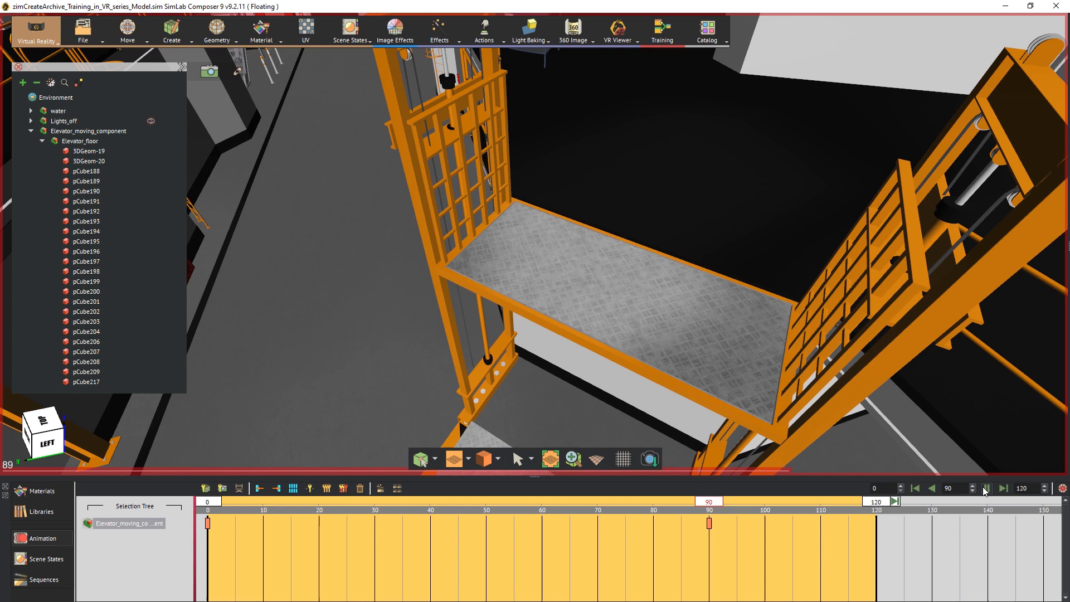
- End the animation range at frame 90, then play and pause the rise
{"action": "left_click", "coordinate": [985, 488]}
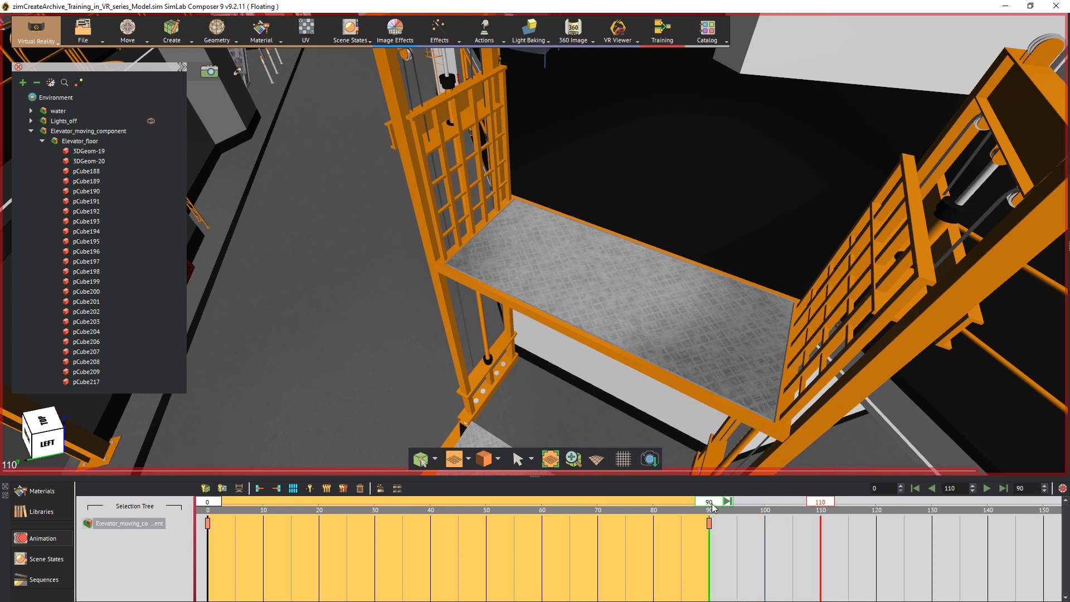
{"action": "left_click", "coordinate": [986, 488]}
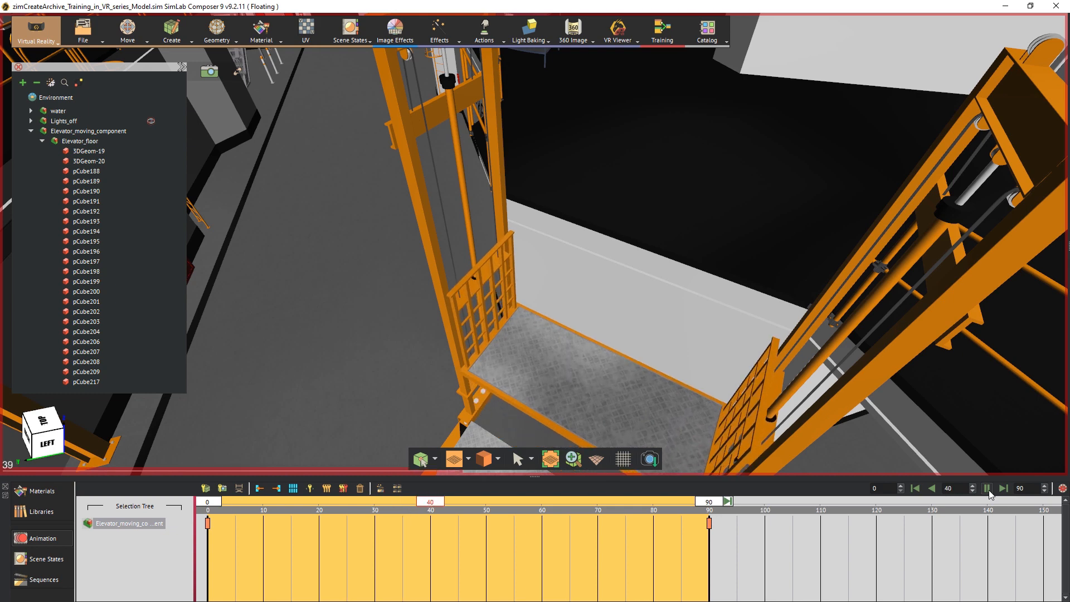
{"action": "left_click", "coordinate": [988, 488]}
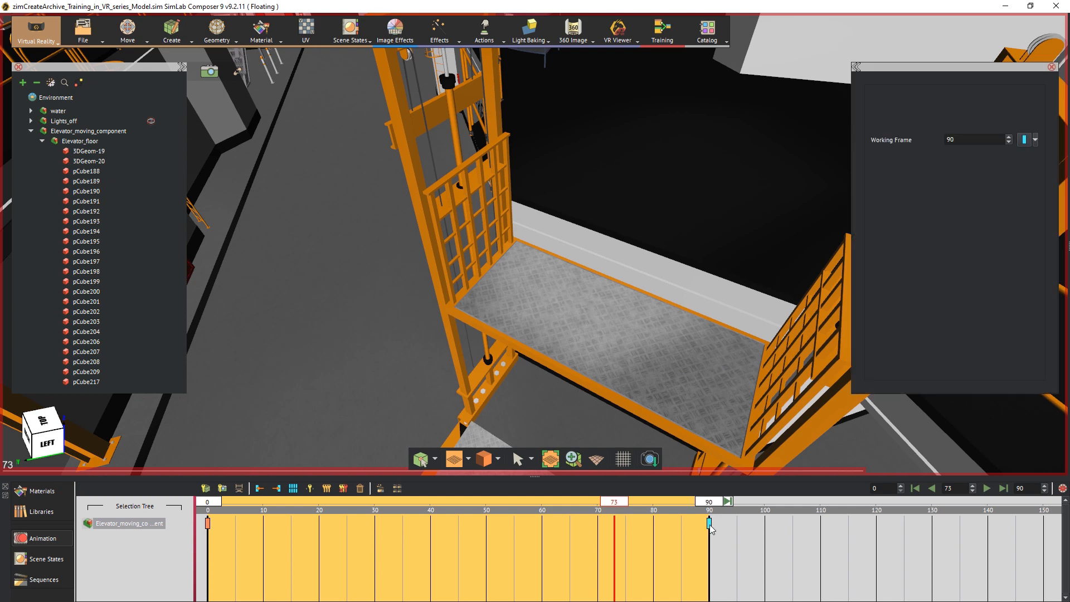
- Set the frame-90 keyframe to Auto Ease Out and replay the rise from the start
{"action": "left_click", "coordinate": [1034, 140]}
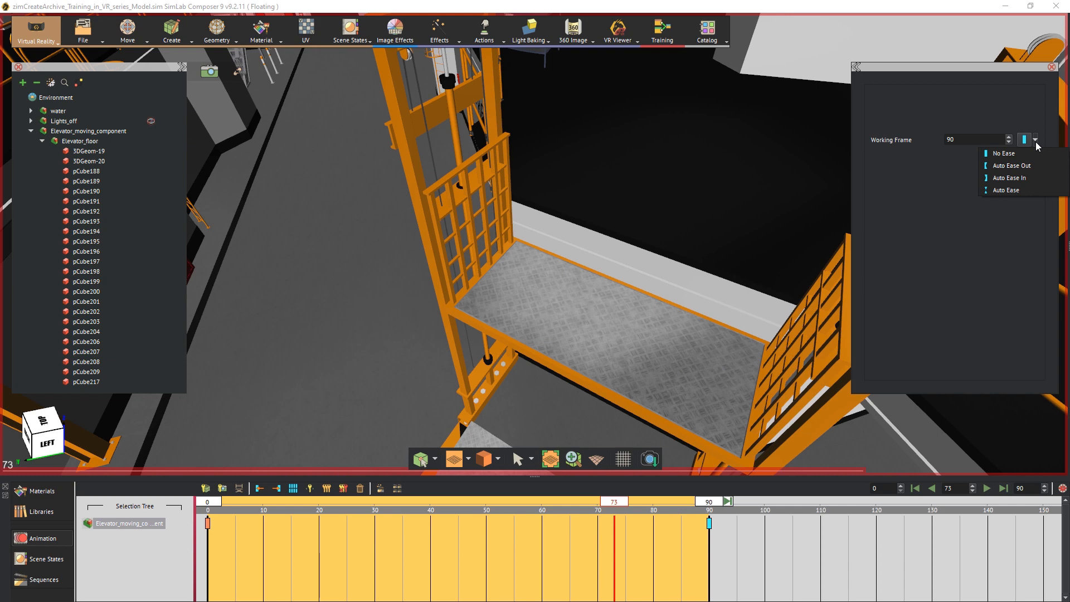
{"action": "mouse_move", "coordinate": [1027, 169]}
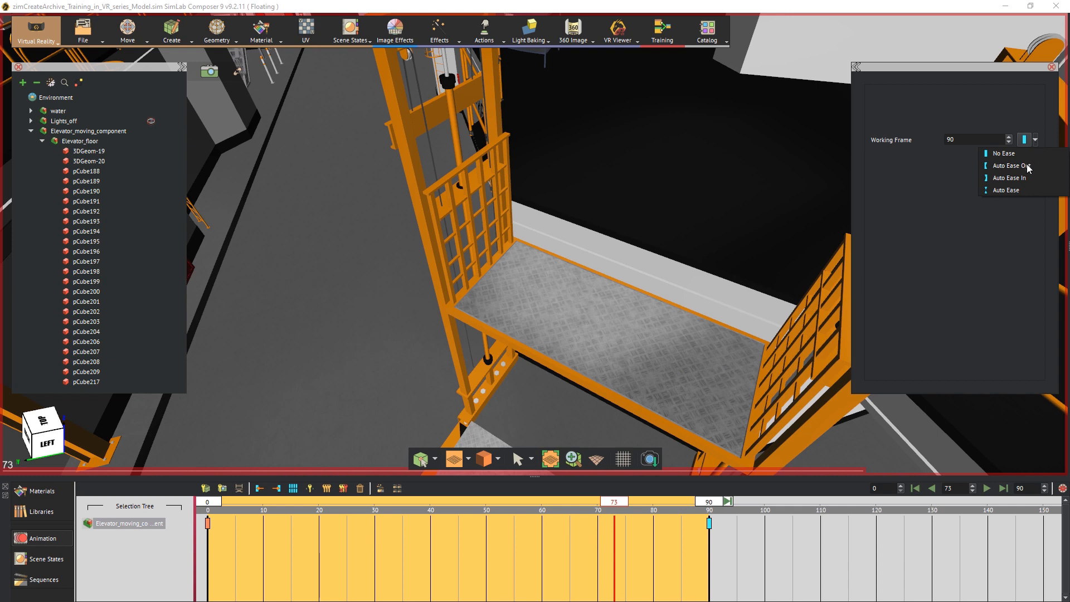
{"action": "left_click", "coordinate": [1010, 178]}
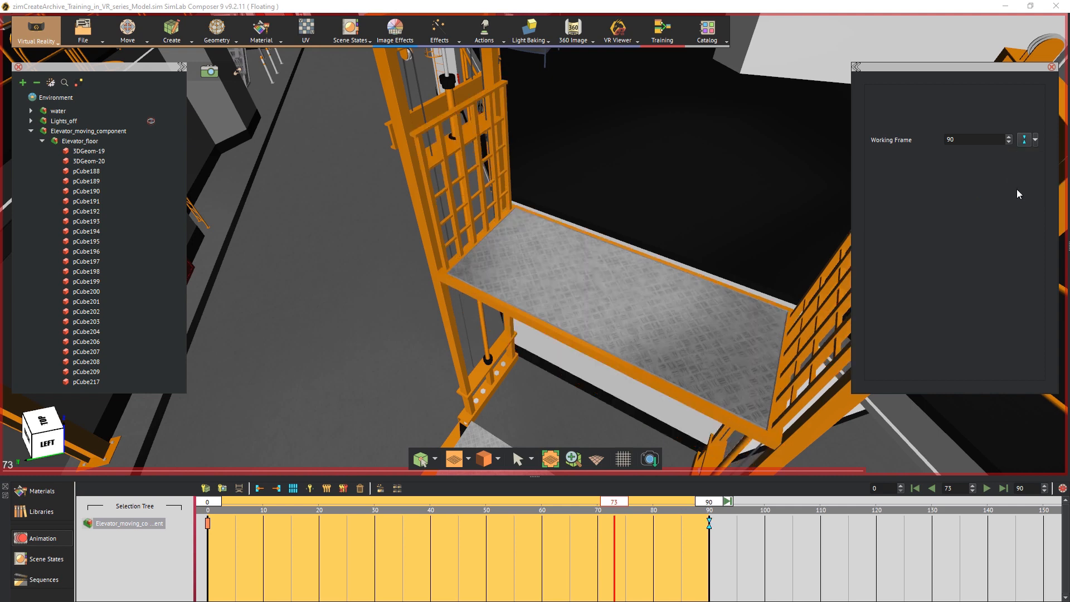
{"action": "left_click", "coordinate": [915, 488]}
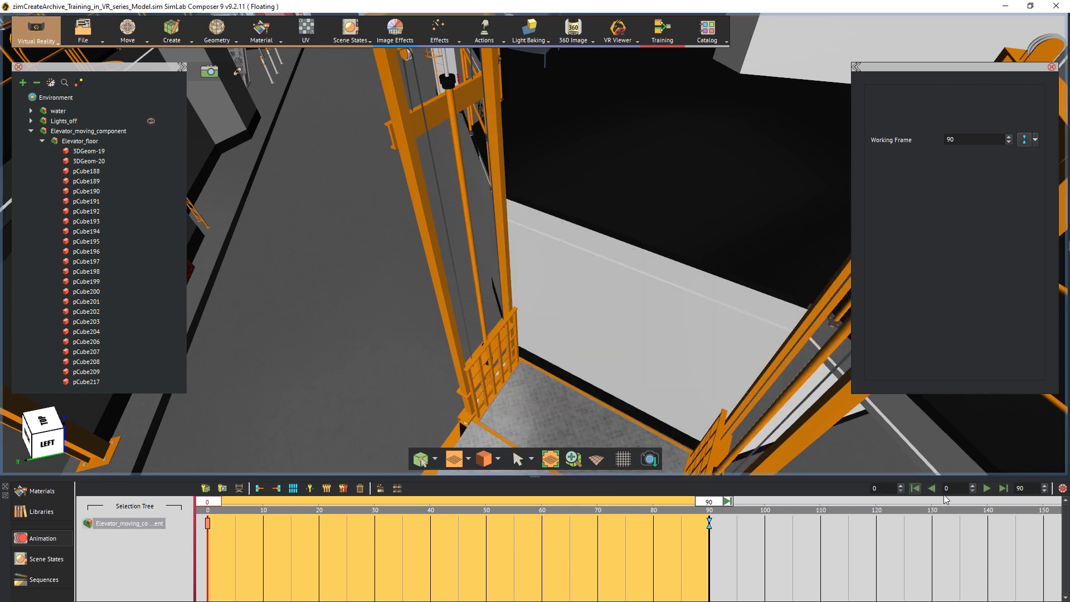
{"action": "left_click", "coordinate": [986, 488]}
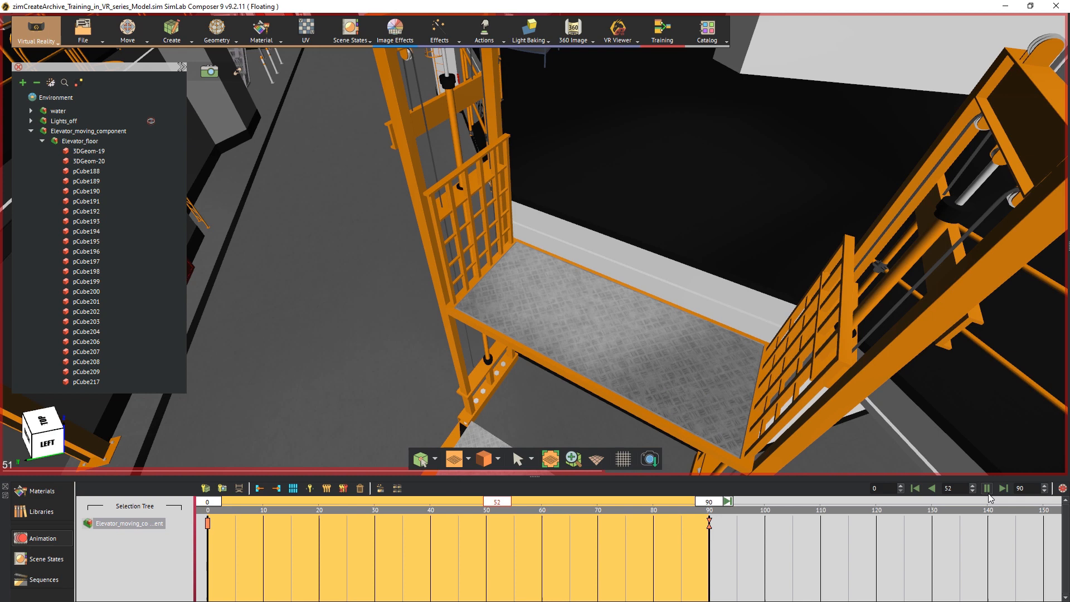
{"action": "left_click", "coordinate": [1002, 488]}
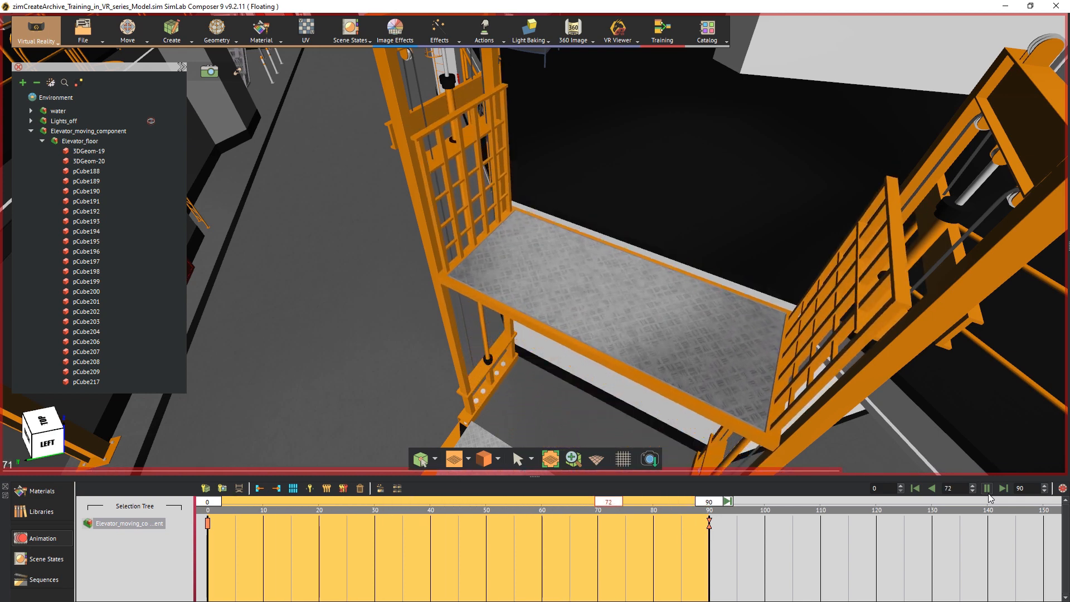
{"action": "left_click", "coordinate": [1002, 488]}
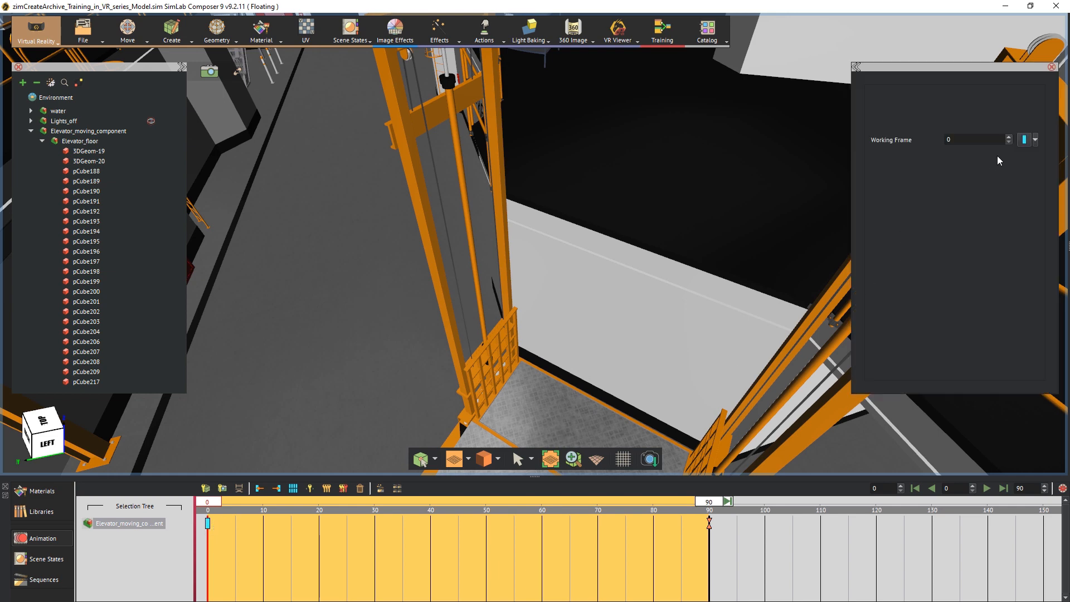
- Give the frame-0 keyframe Auto Ease and rewind the animation to the start
{"action": "left_click", "coordinate": [1034, 140]}
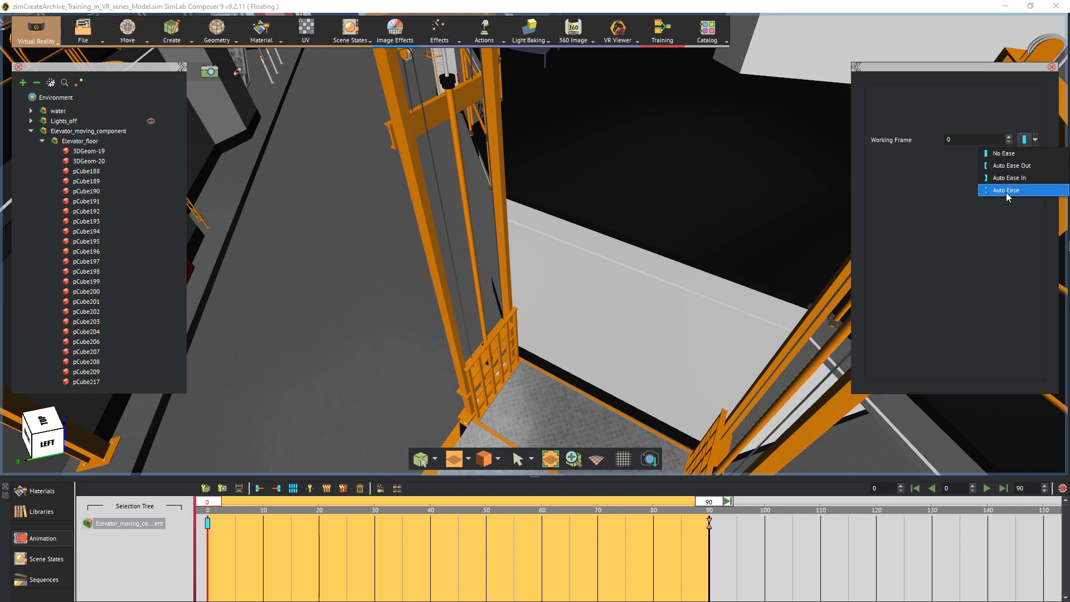
{"action": "left_click", "coordinate": [1013, 189]}
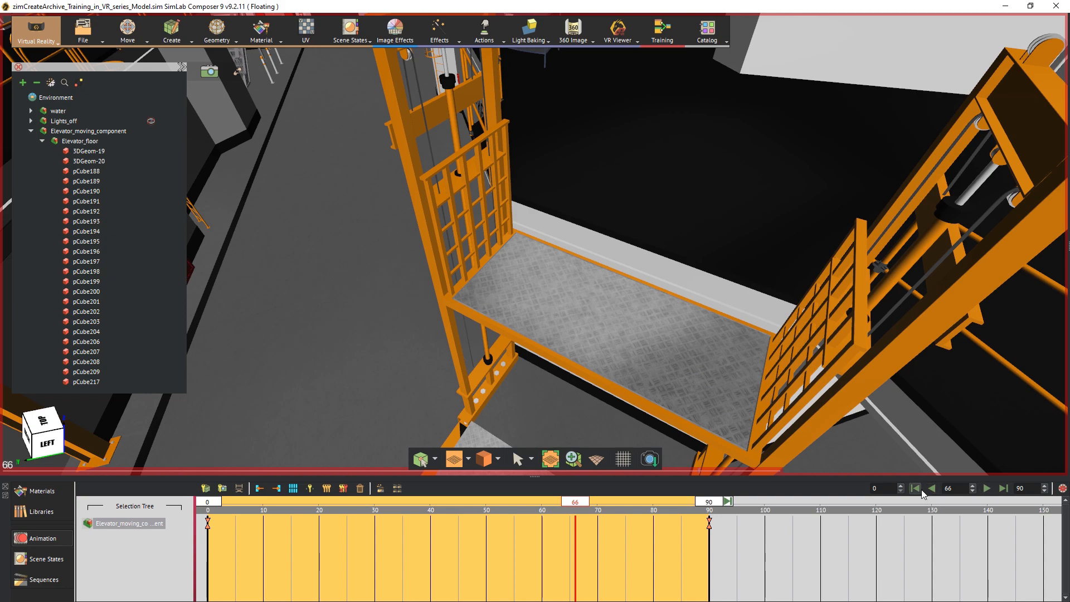
{"action": "left_click", "coordinate": [916, 488]}
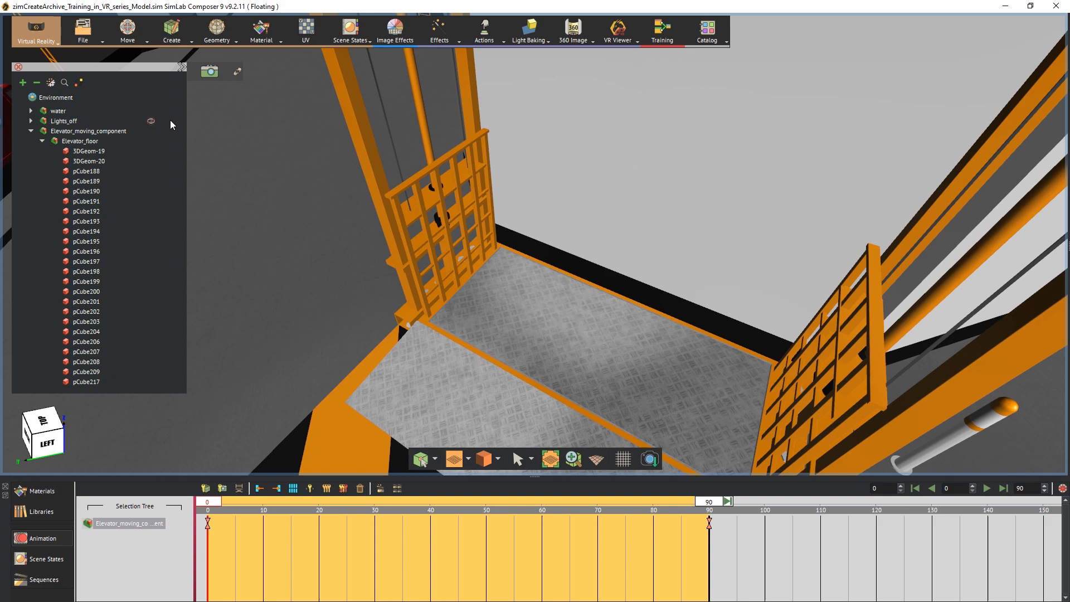
- Import Elevator_panel_01.fbx from the Props folder using the All Files (*.*) filter
{"action": "left_click", "coordinate": [83, 31]}
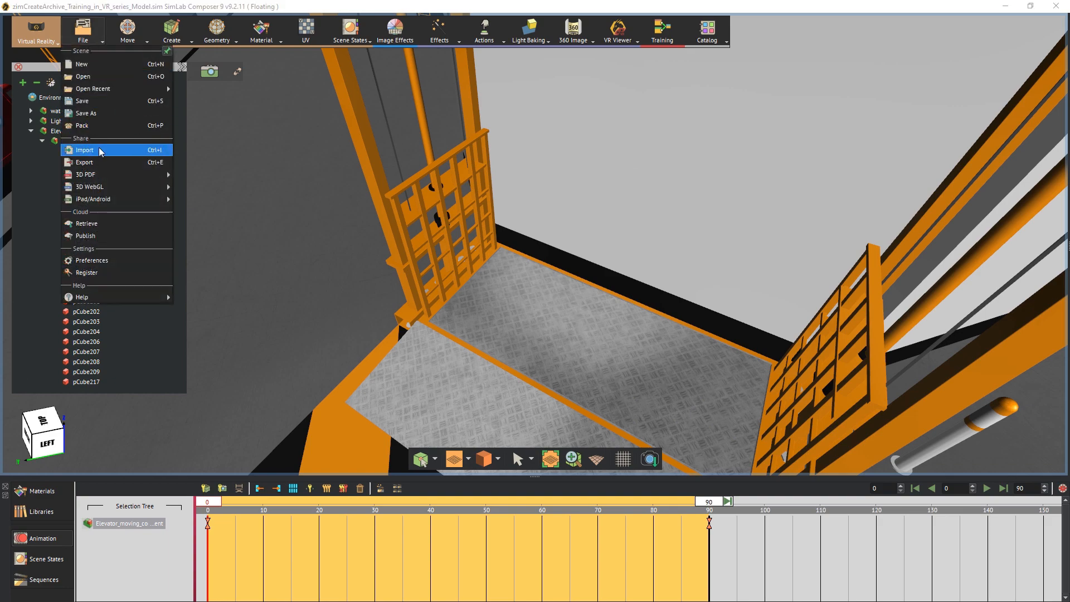
{"action": "left_click", "coordinate": [85, 149]}
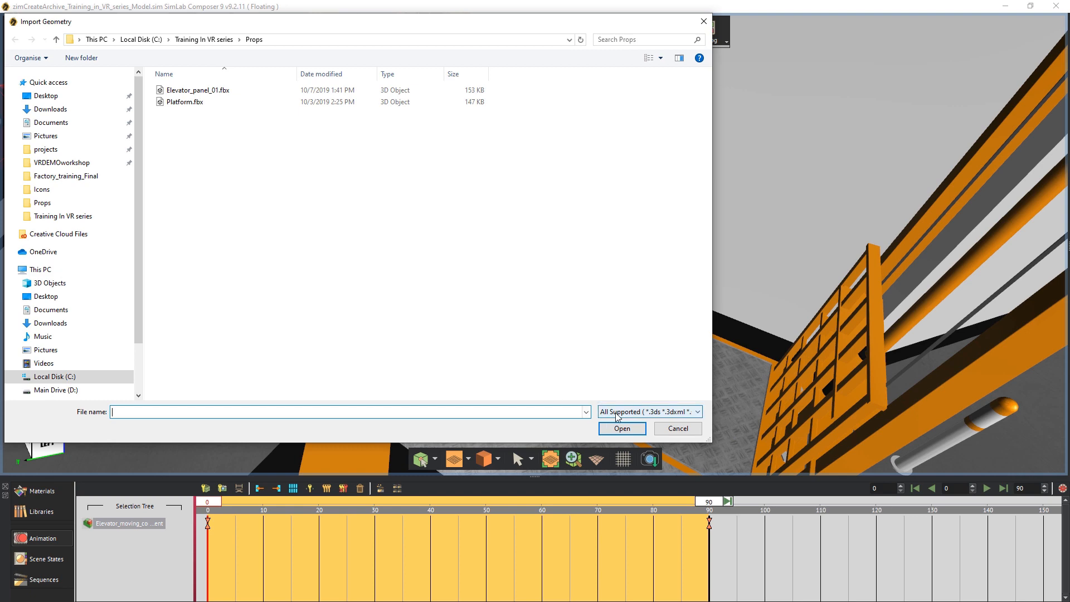
{"action": "left_click", "coordinate": [696, 411]}
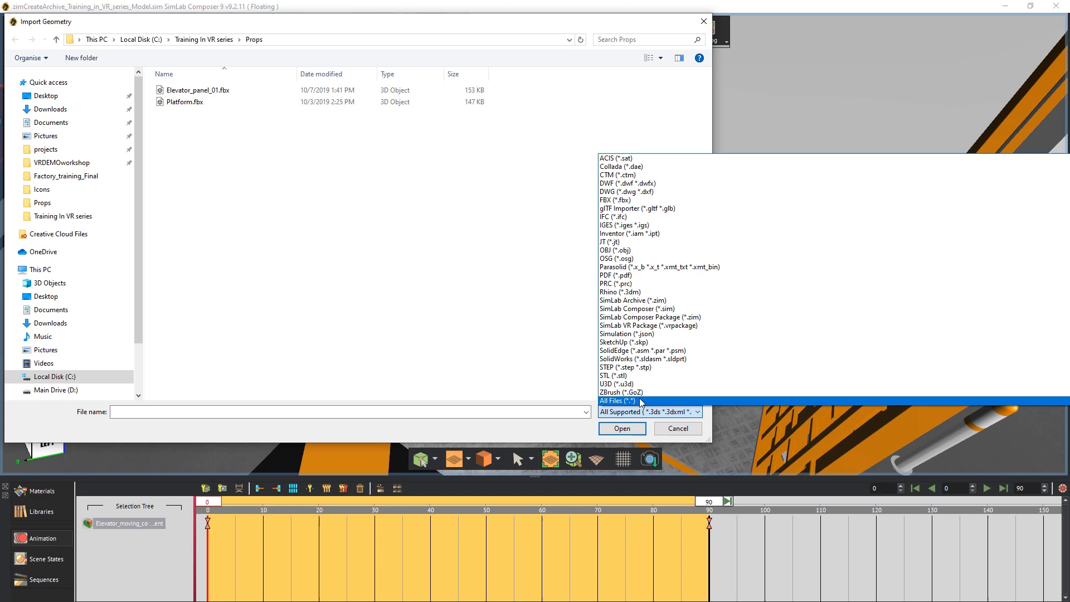
{"action": "left_click", "coordinate": [617, 401]}
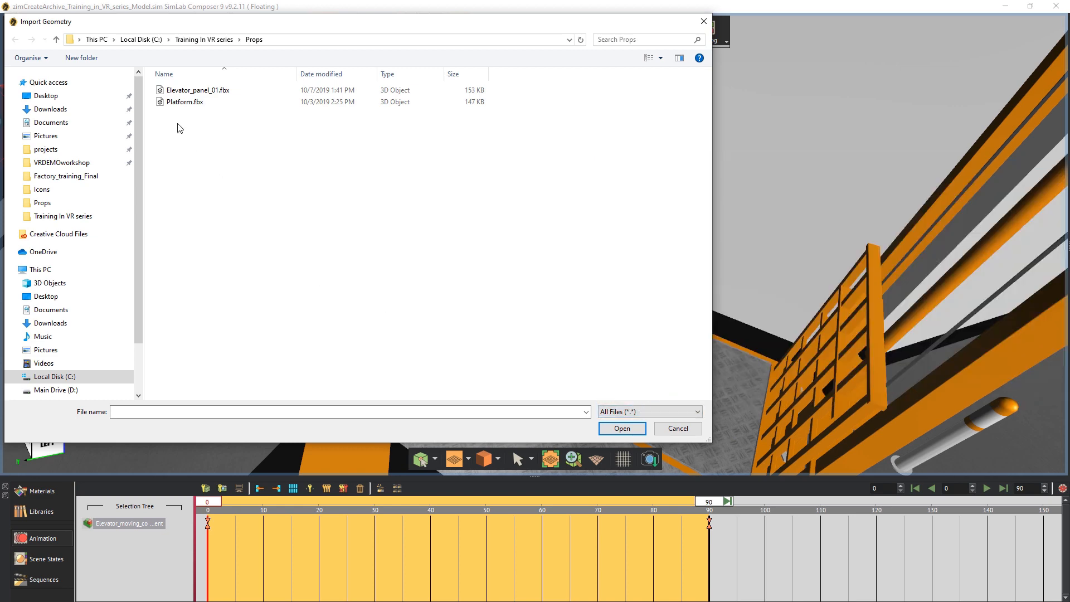
{"action": "left_click", "coordinate": [197, 90]}
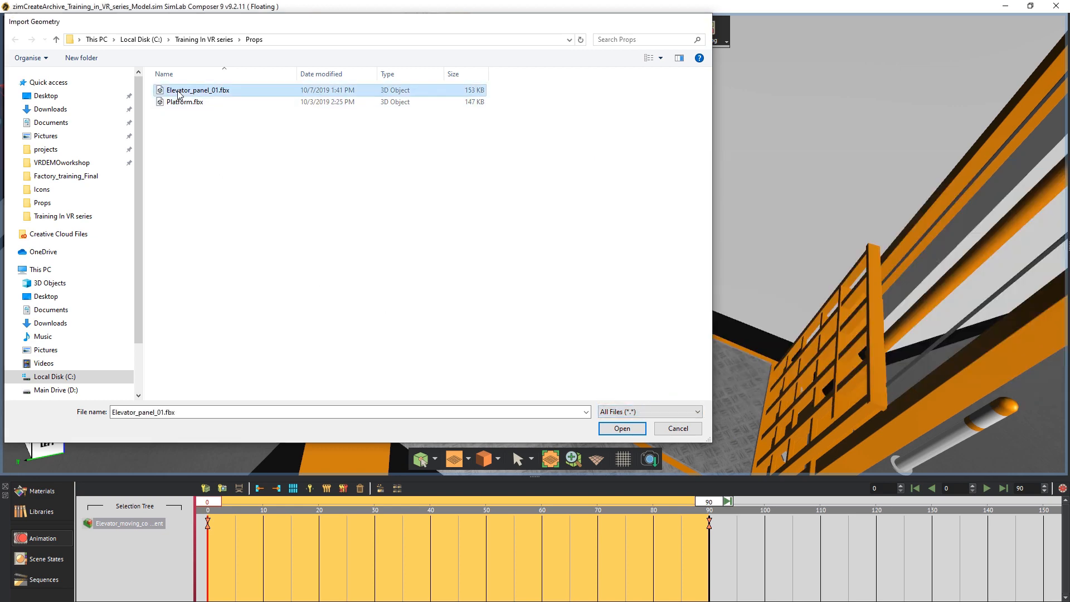
{"action": "left_click", "coordinate": [620, 428]}
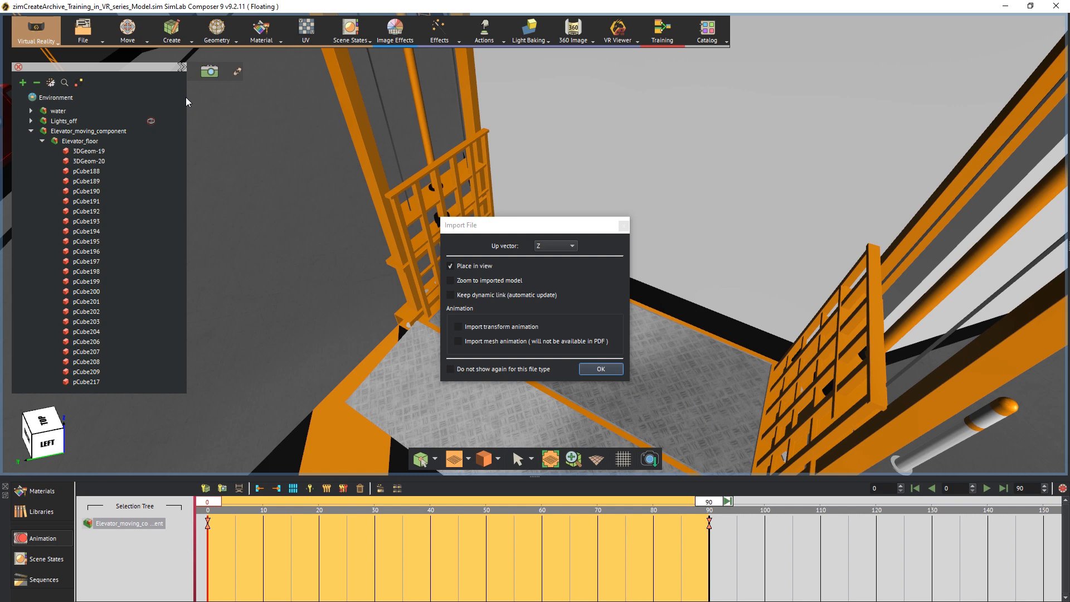
- Import the panel with Z up and no auto-placement, and confirm its position on the gate
{"action": "left_click", "coordinate": [555, 246]}
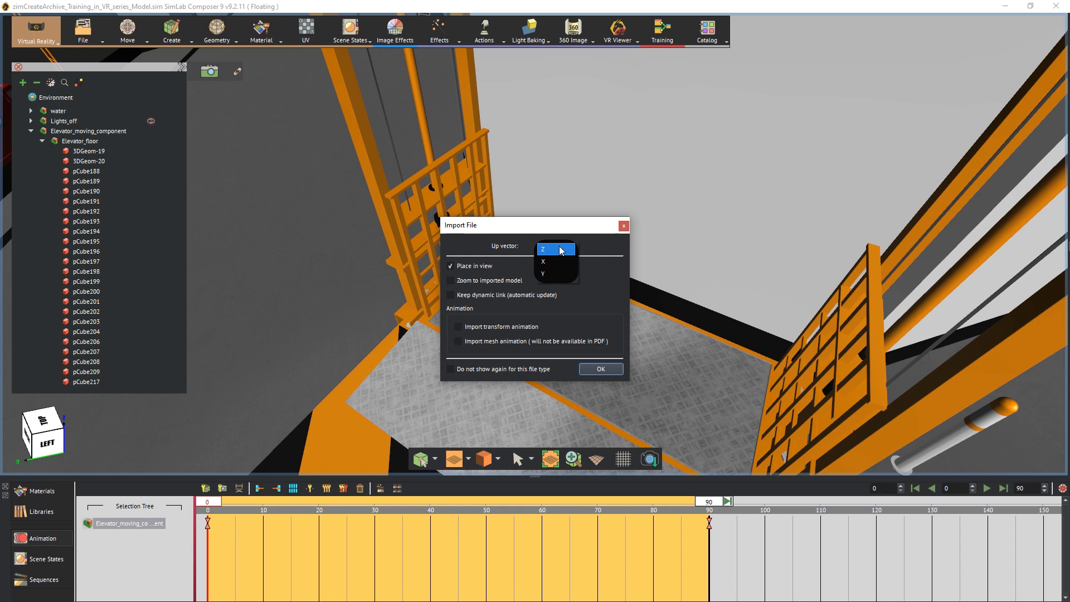
{"action": "left_click", "coordinate": [555, 246]}
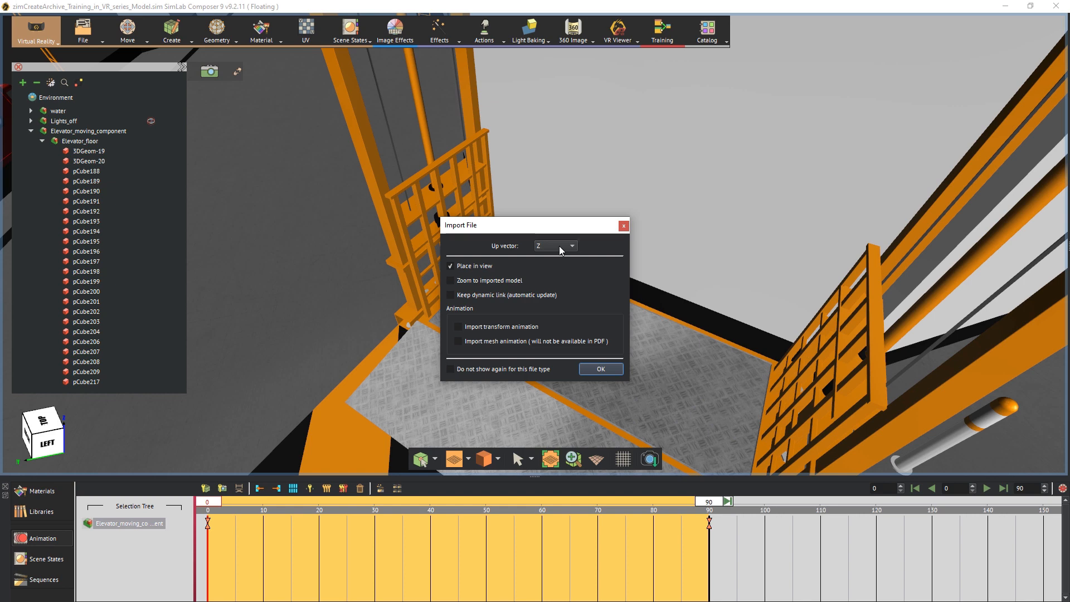
{"action": "left_click", "coordinate": [450, 267]}
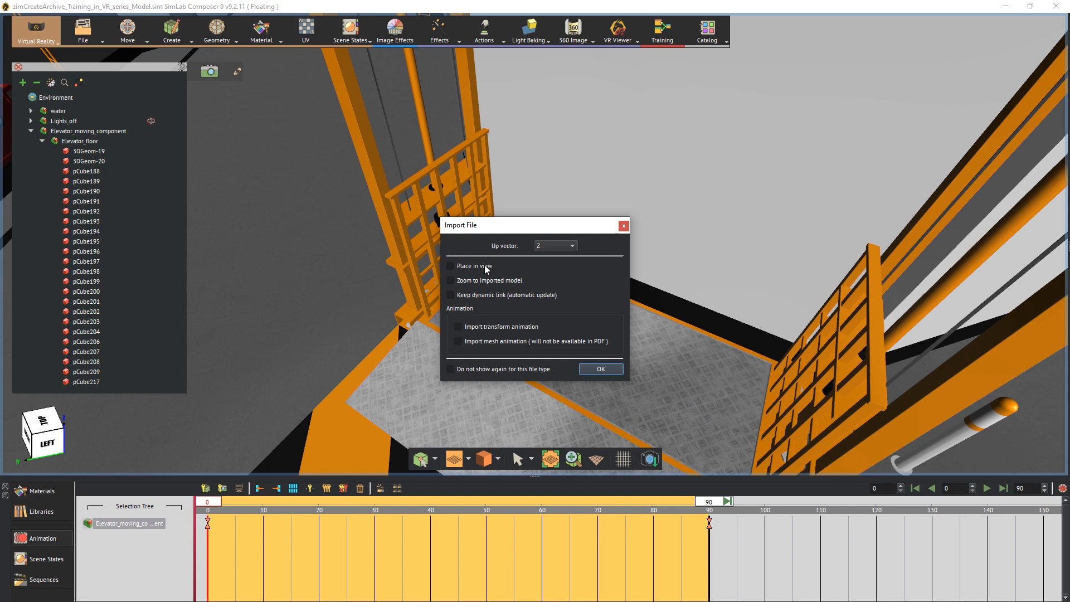
{"action": "left_click", "coordinate": [599, 369]}
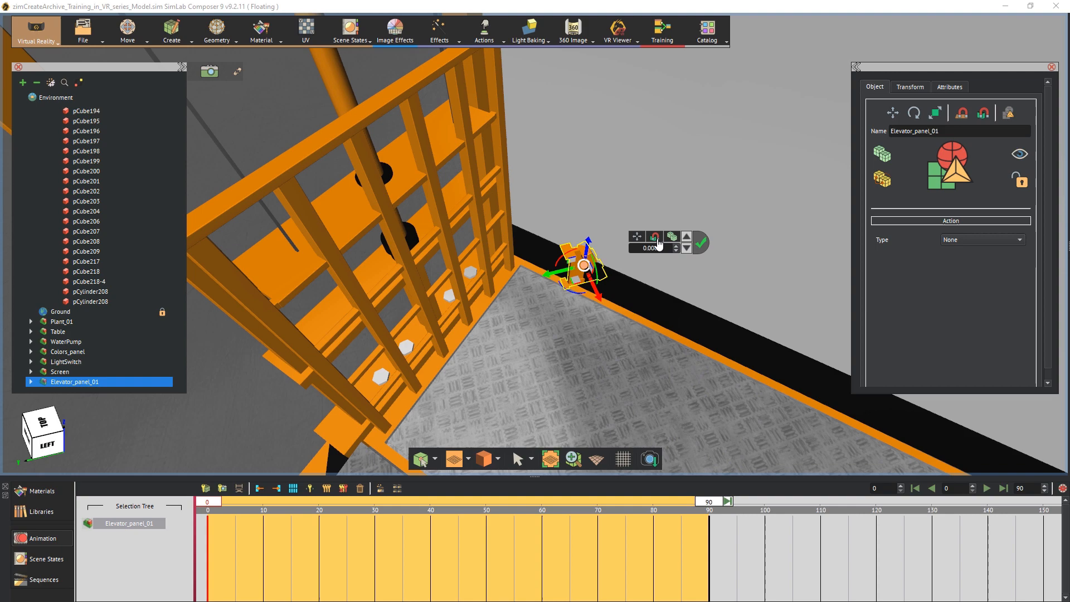
{"action": "left_click", "coordinate": [654, 237]}
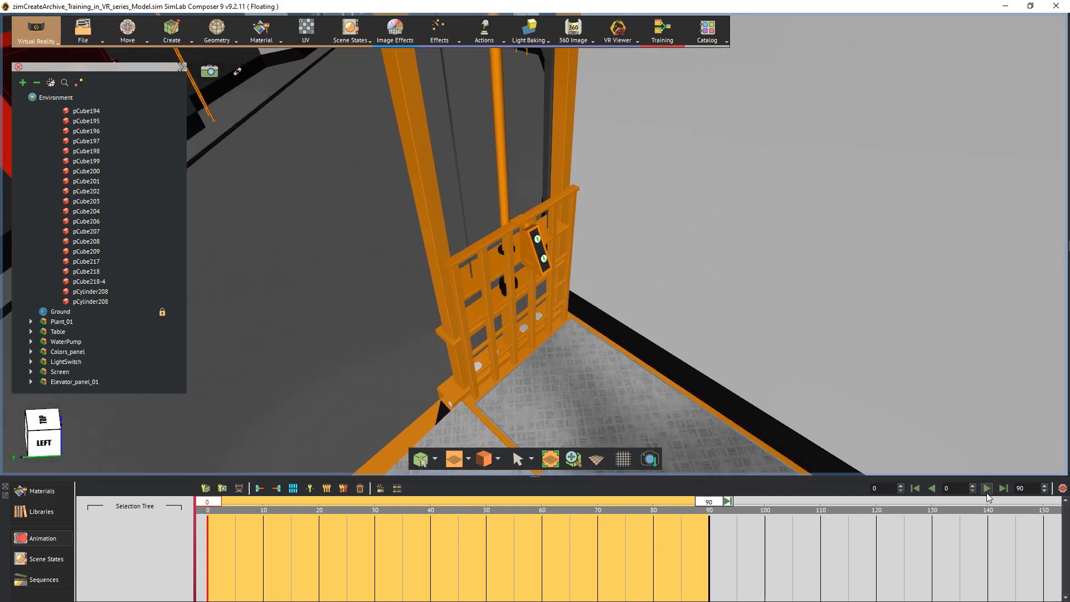
- Play and pause the elevator animation, then collapse the call panel's part hierarchy
{"action": "left_click", "coordinate": [986, 488]}
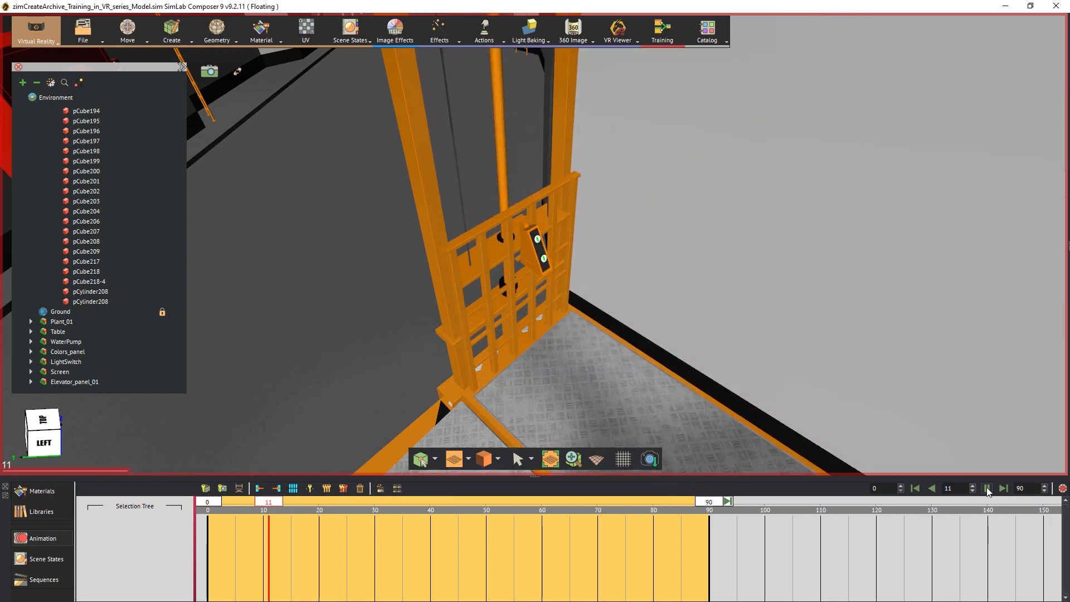
{"action": "left_click", "coordinate": [987, 488]}
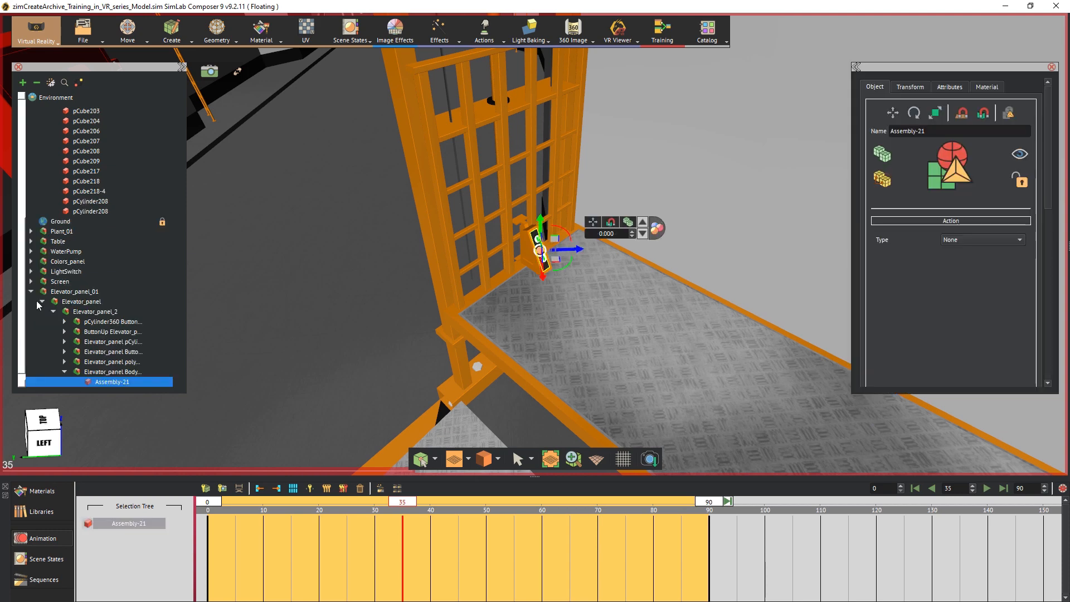
{"action": "left_click", "coordinate": [75, 280]}
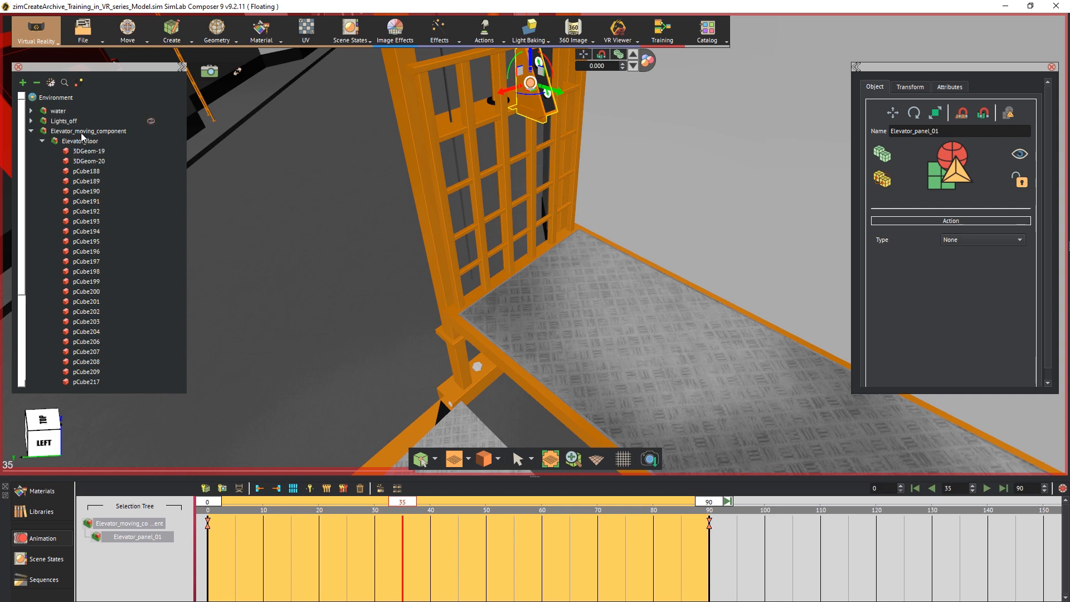
- Place Elevator_panel_01 under Elevator_moving_component and replay the animation to check it rises
{"action": "left_click", "coordinate": [42, 141]}
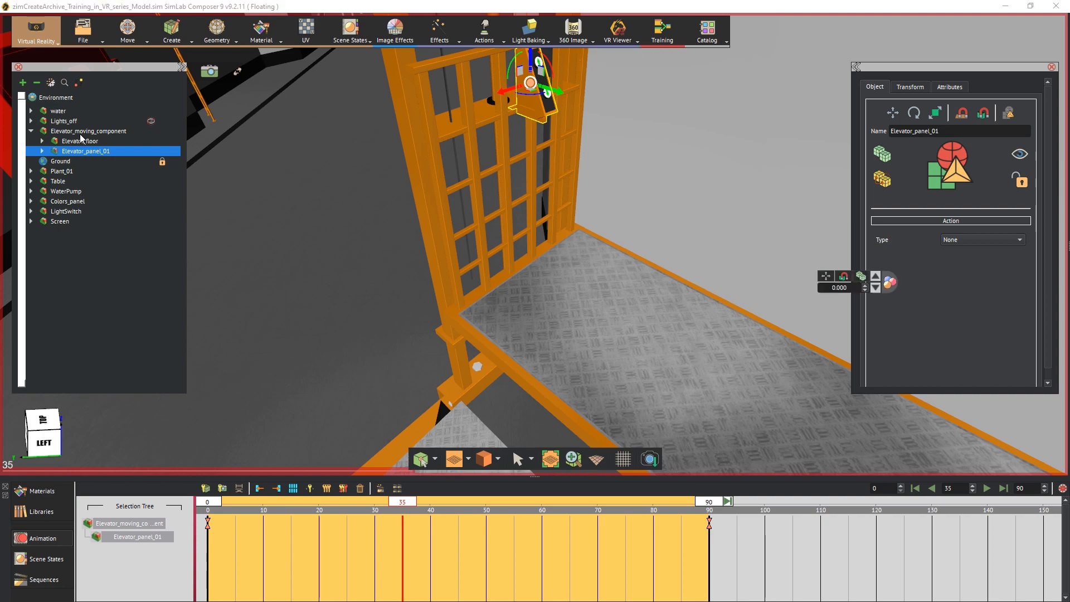
{"action": "left_click", "coordinate": [89, 131]}
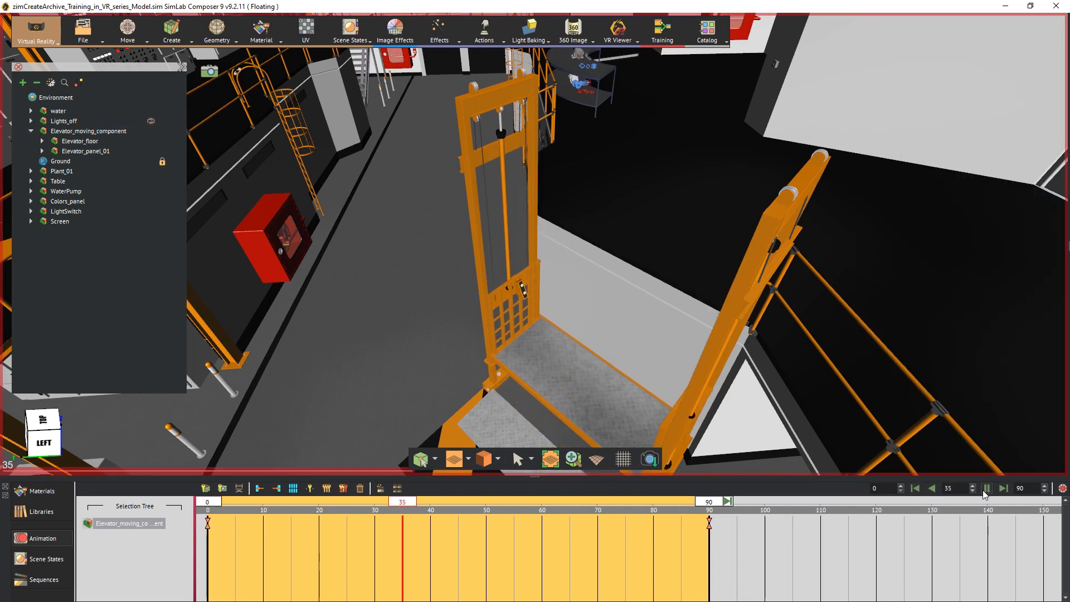
{"action": "left_click", "coordinate": [987, 489]}
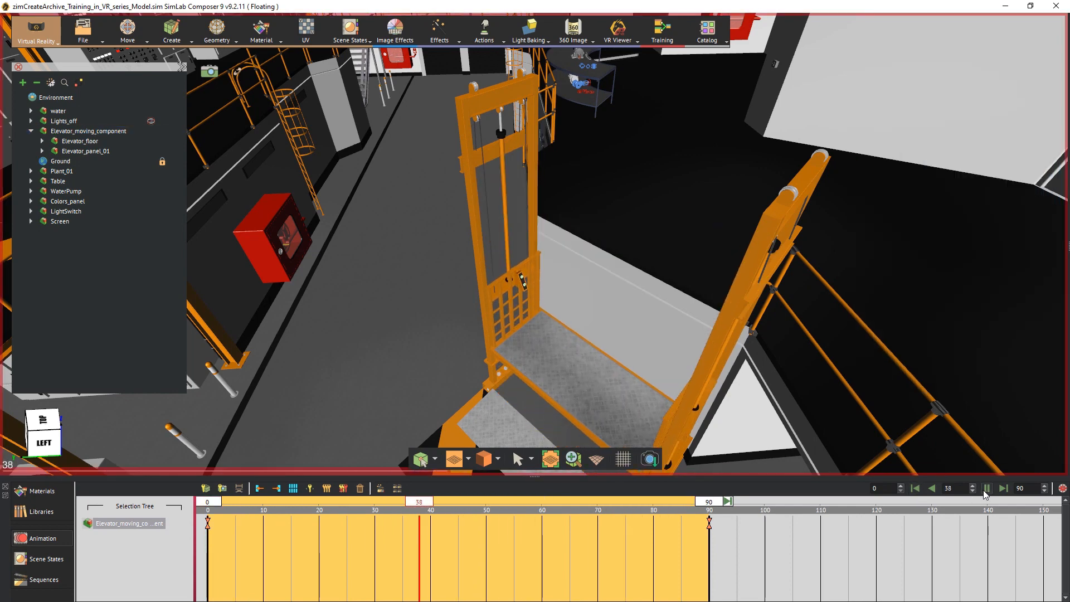
{"action": "left_click", "coordinate": [987, 488]}
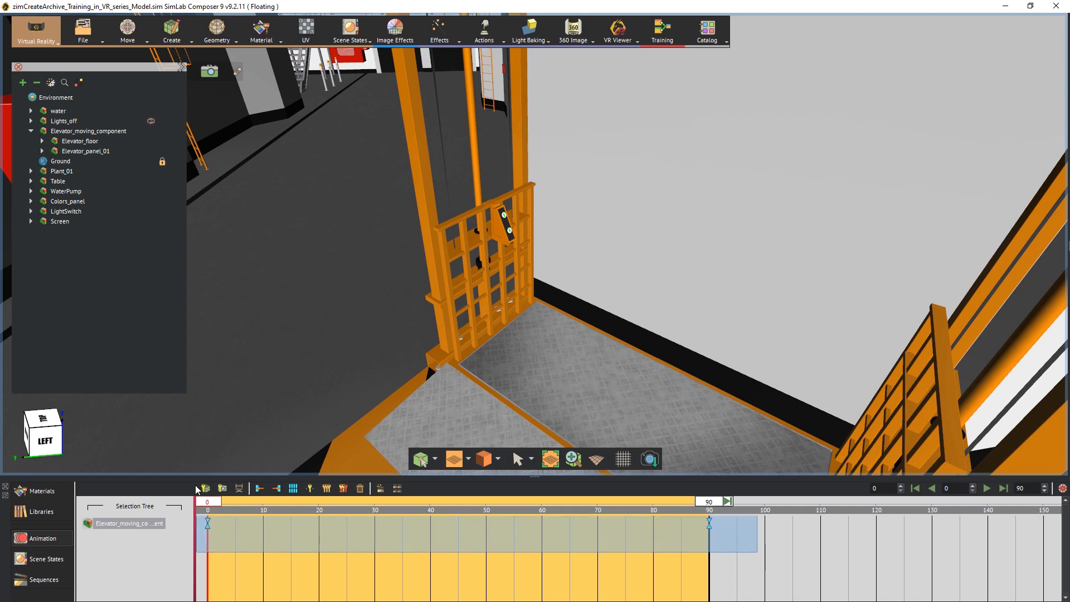
- Create the 'Elevator' sequence with a reverse copy, then show the Sequences list
{"action": "left_click", "coordinate": [381, 489]}
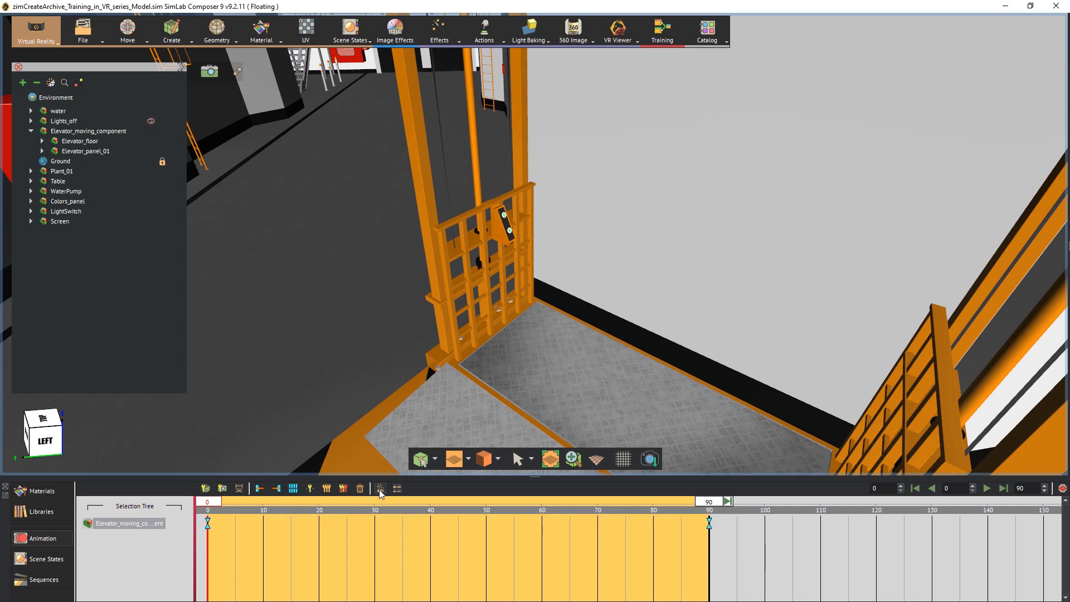
{"action": "left_click", "coordinate": [380, 488]}
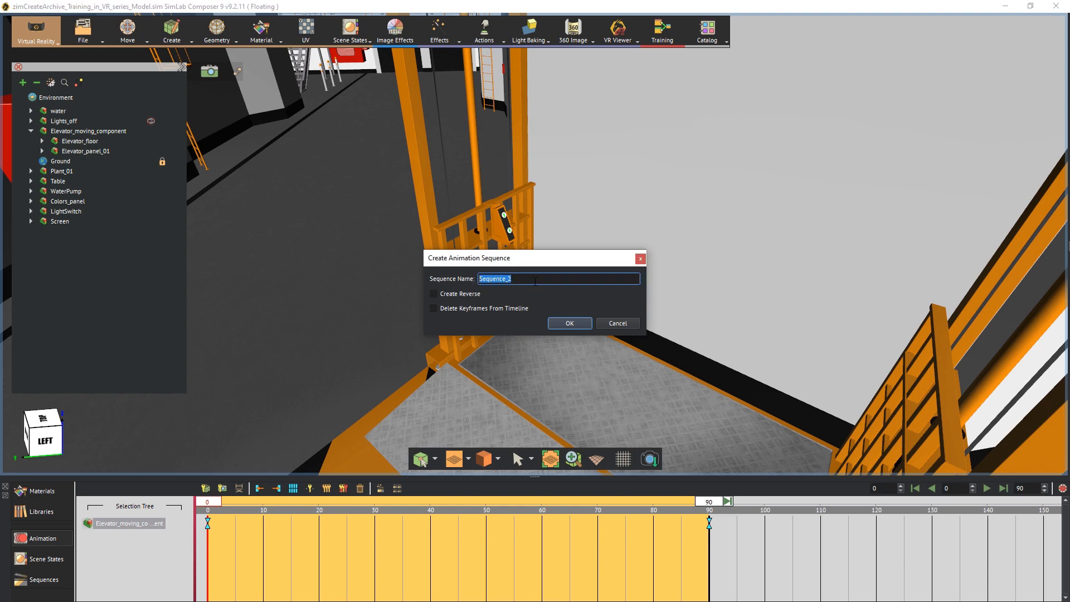
{"action": "type", "text": "Elevator"}
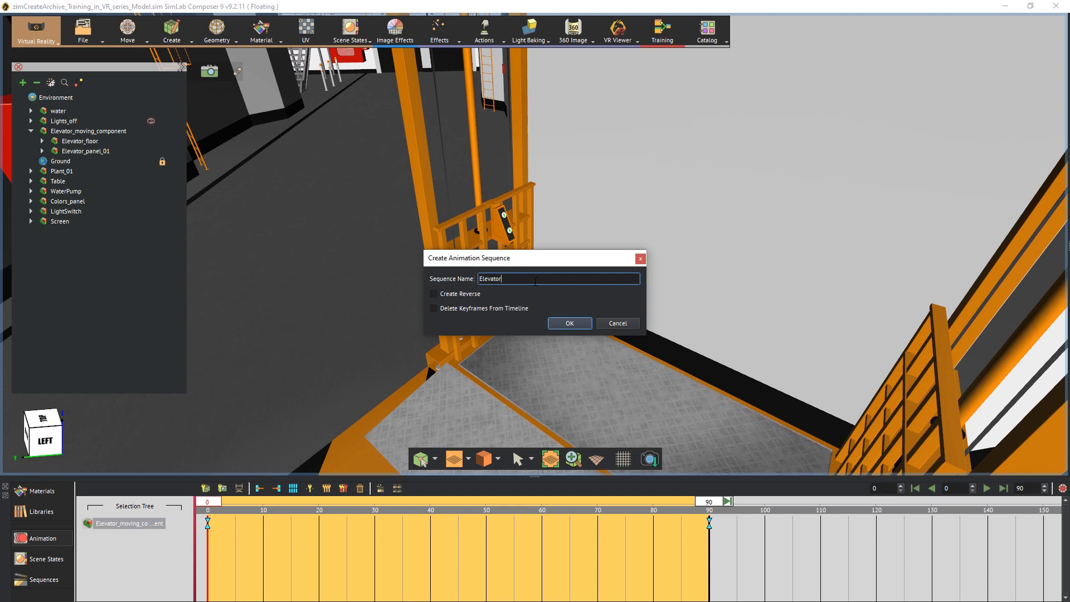
{"action": "left_click", "coordinate": [433, 294]}
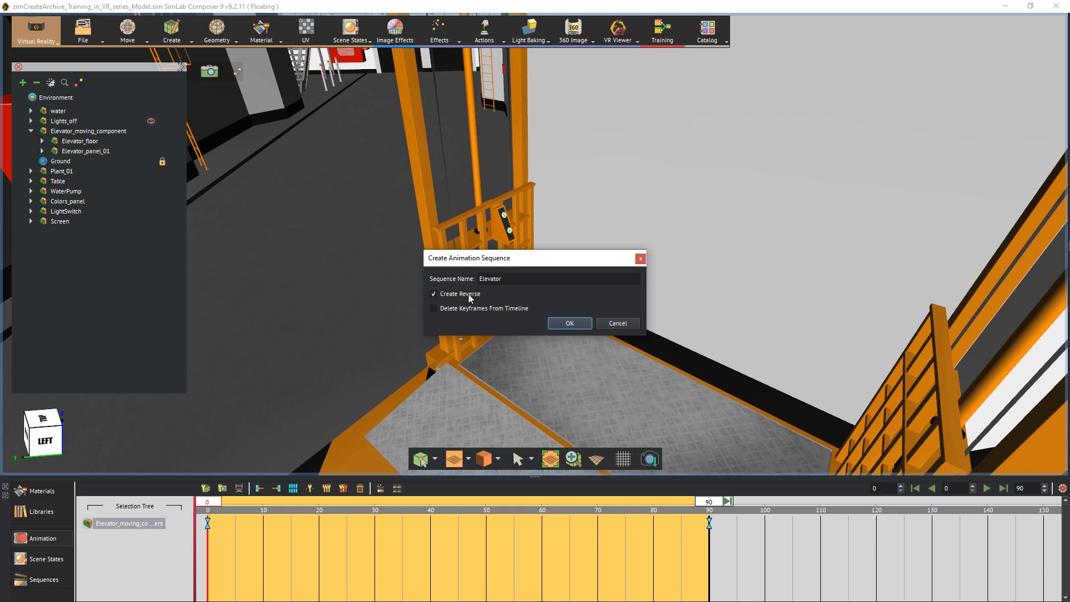
{"action": "mouse_move", "coordinate": [511, 310]}
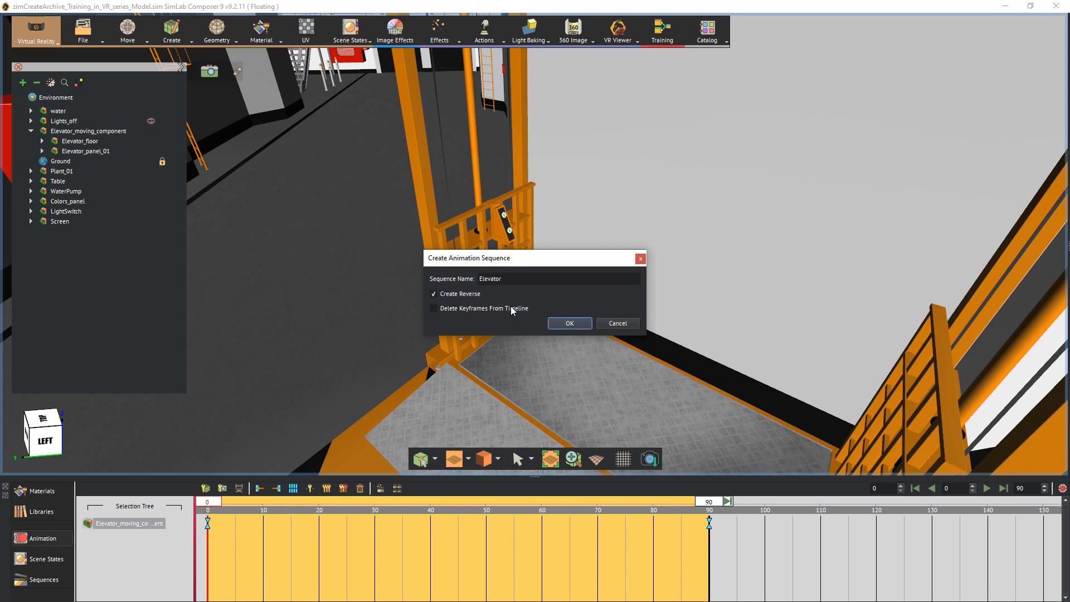
{"action": "left_click", "coordinate": [569, 323]}
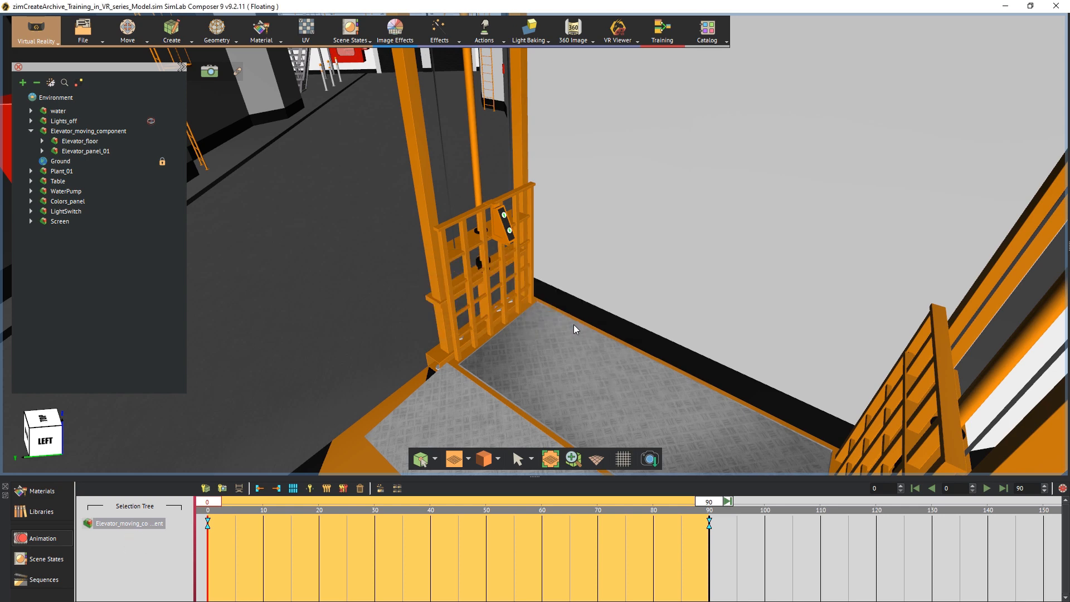
{"action": "left_click", "coordinate": [43, 580]}
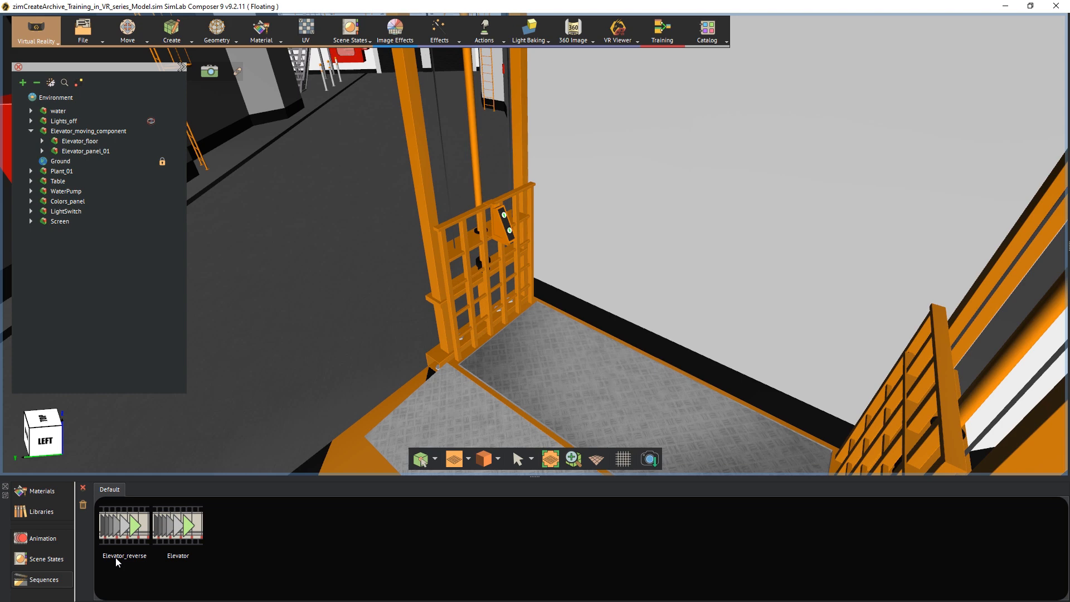
{"action": "mouse_move", "coordinate": [438, 376]}
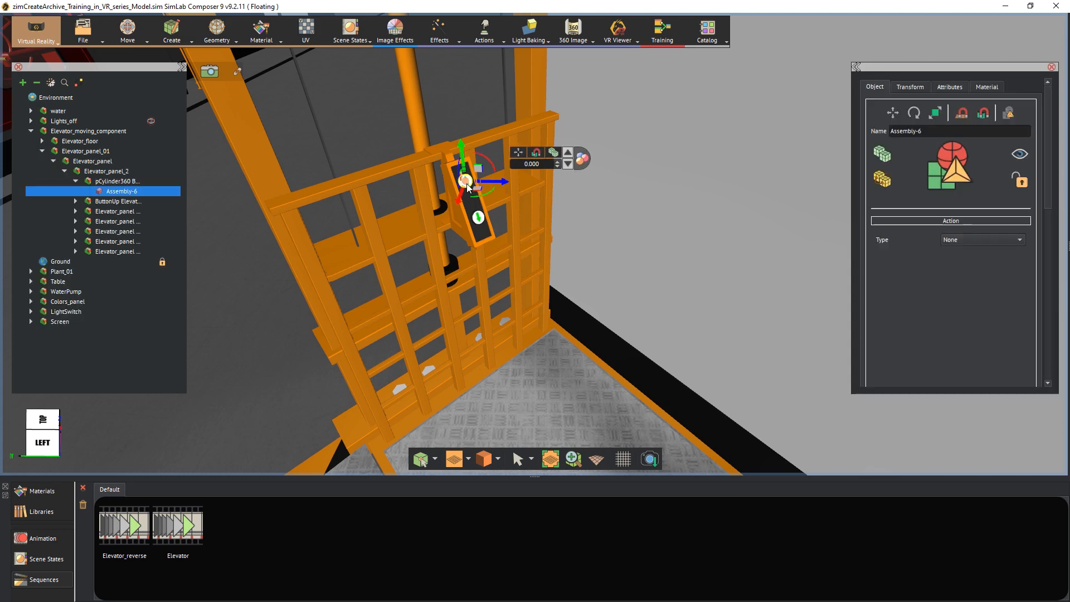
{"action": "mouse_move", "coordinate": [971, 242]}
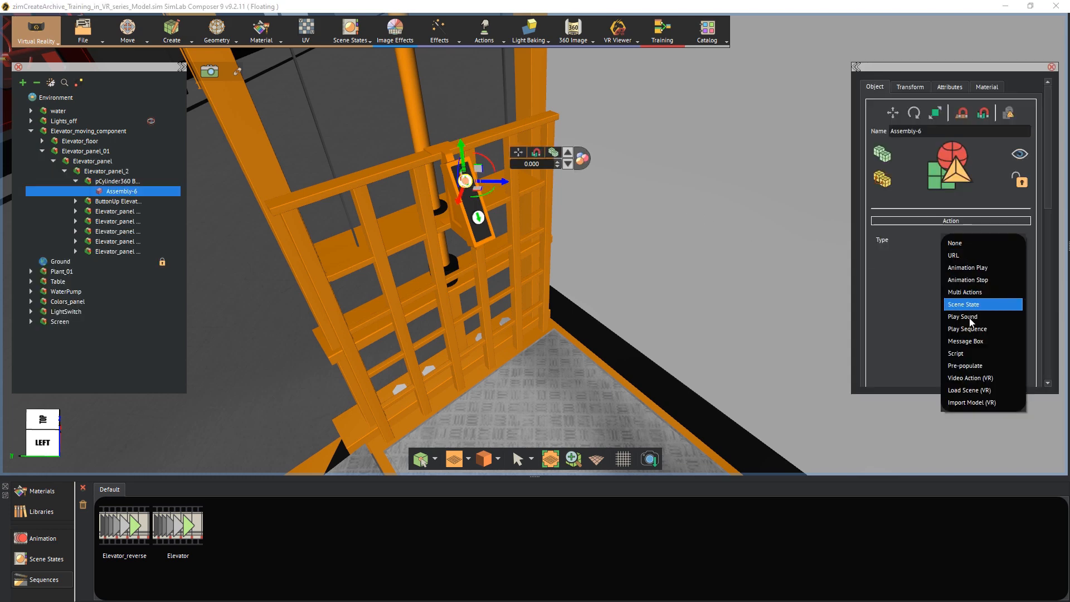
- Set the up button (Assembly-6) to Play Sequence with the Elevator sequence, then select the down button
{"action": "left_click", "coordinate": [967, 328]}
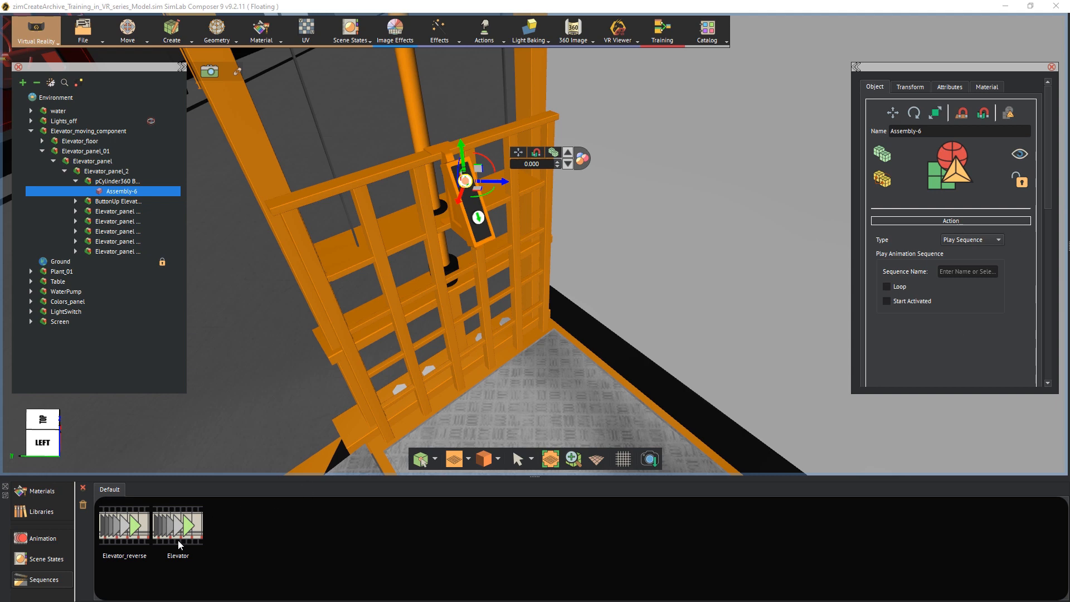
{"action": "left_click", "coordinate": [177, 524]}
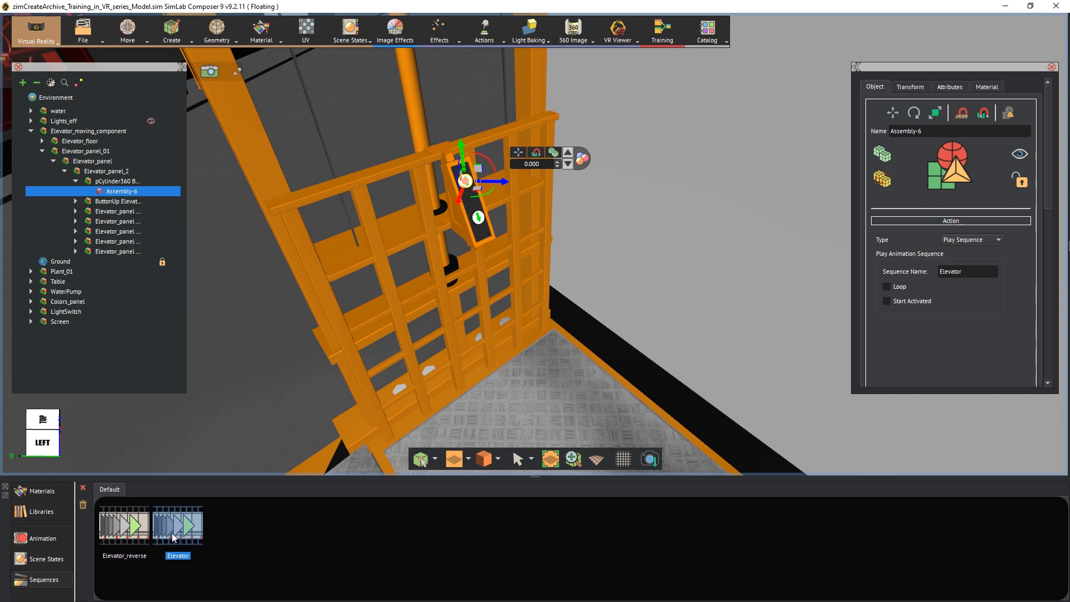
{"action": "mouse_move", "coordinate": [477, 218]}
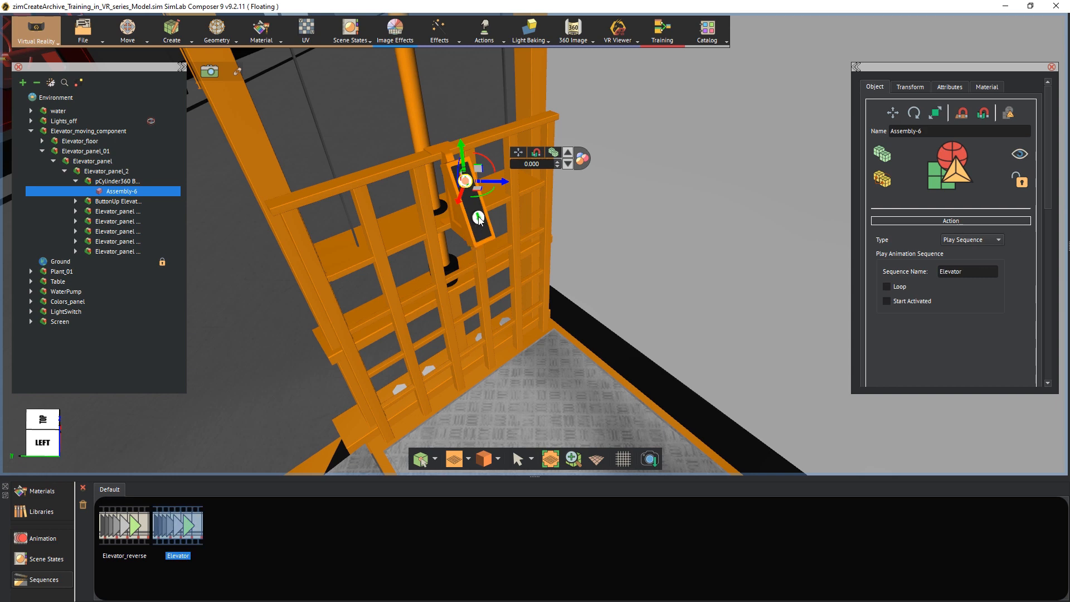
{"action": "left_click", "coordinate": [970, 240]}
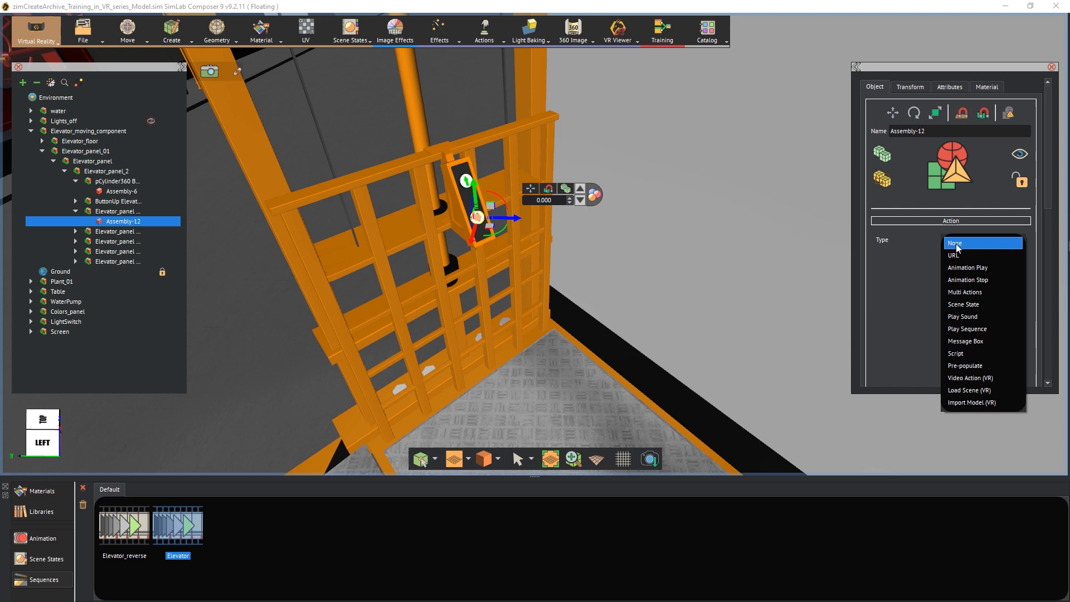
- Set Assembly-12's action to Play Sequence using Elevator_reverse, then check the up button's assignment
{"action": "left_click", "coordinate": [967, 328]}
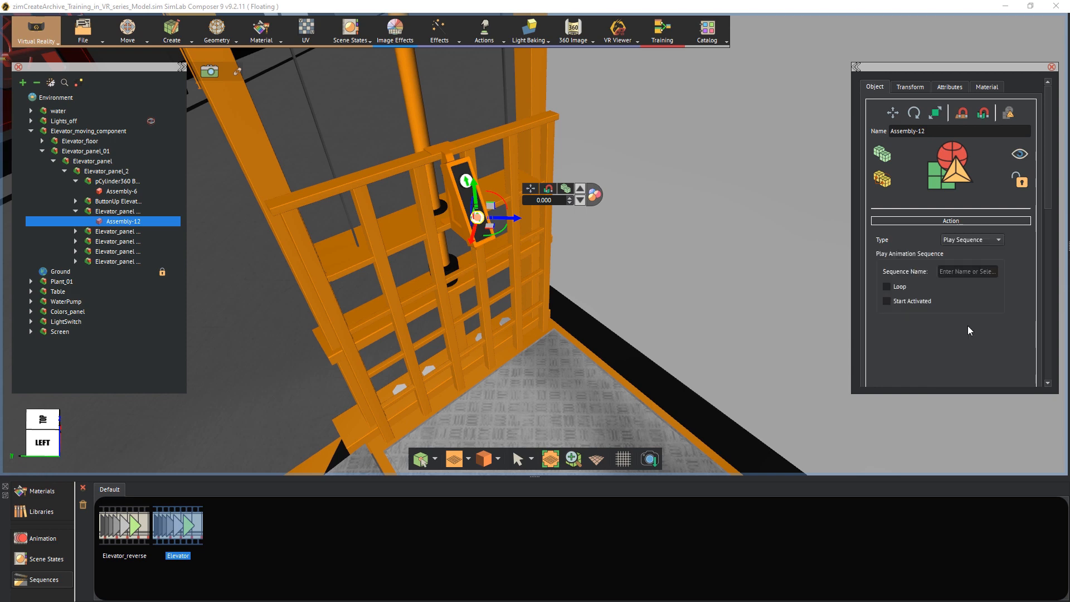
{"action": "left_click", "coordinate": [124, 525]}
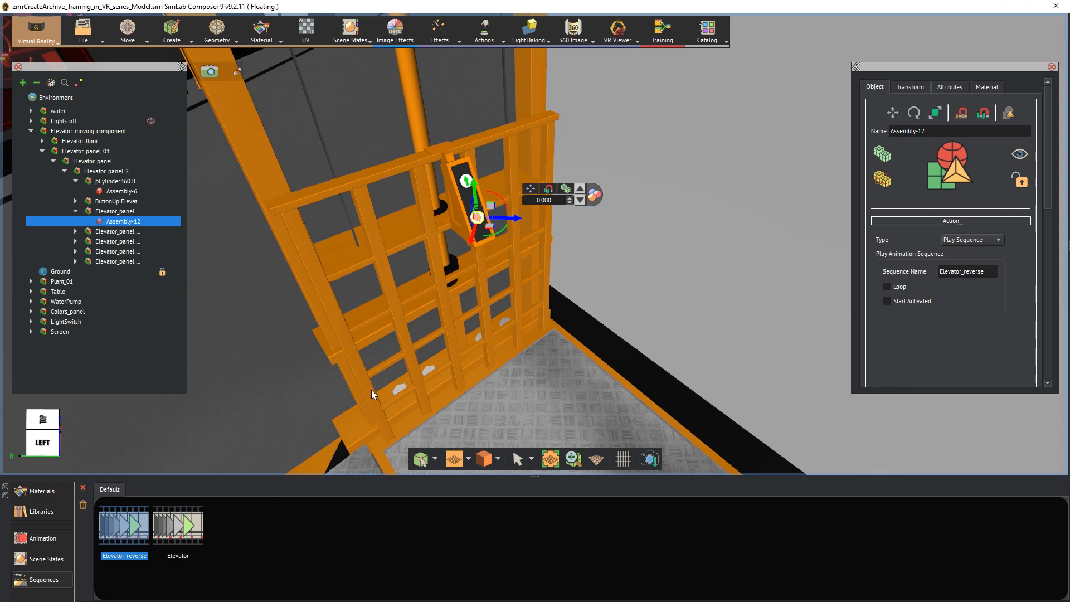
{"action": "left_click", "coordinate": [122, 191]}
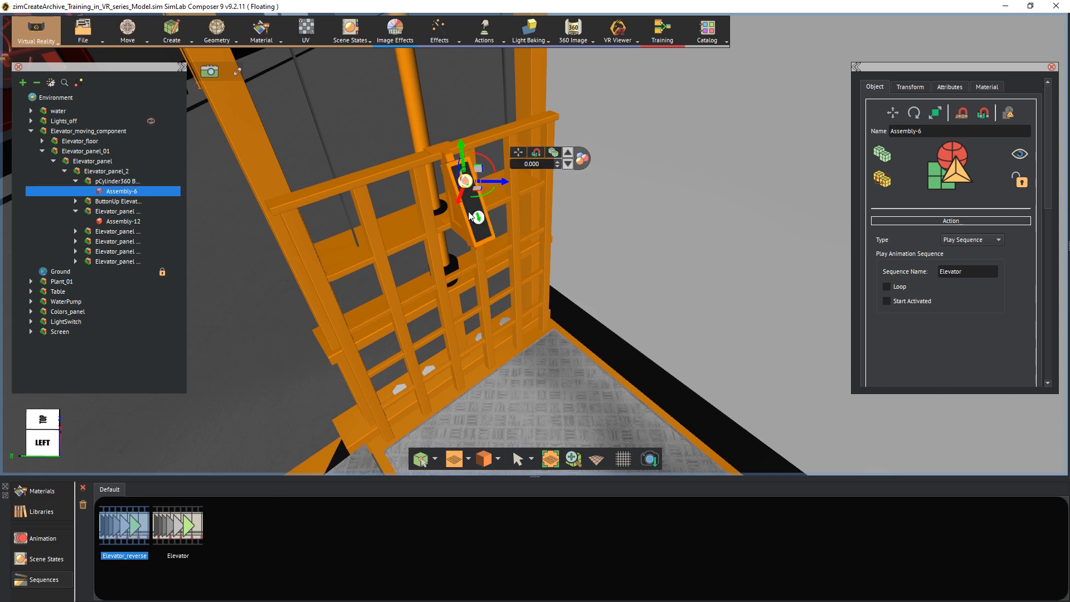
{"action": "left_click", "coordinate": [124, 222]}
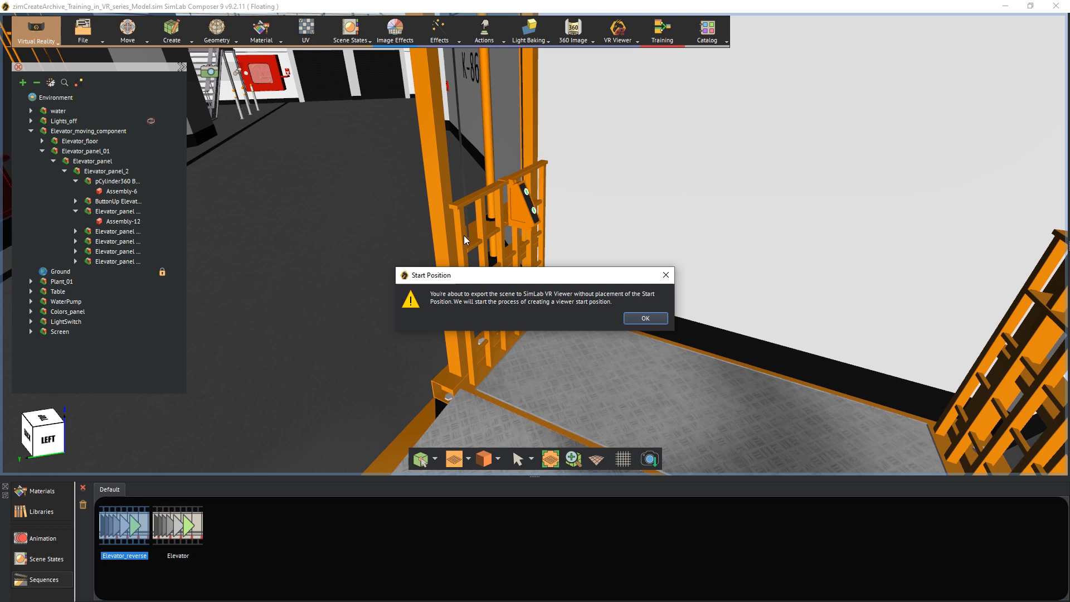
- Dismiss the start position warning and place the viewer figure on the floor before the elevator
{"action": "left_click", "coordinate": [643, 318]}
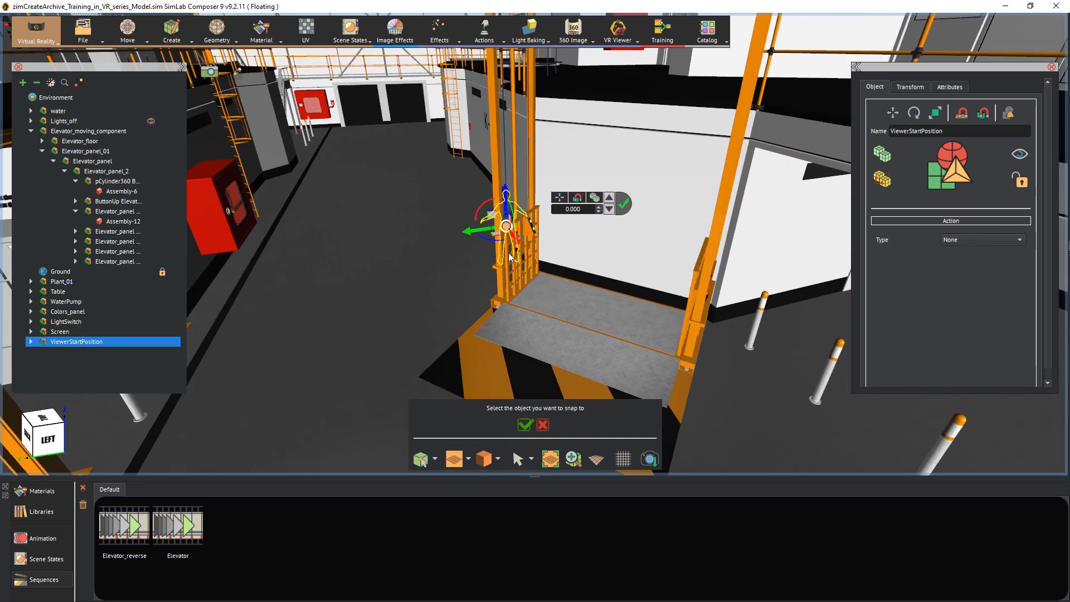
{"action": "left_click", "coordinate": [525, 425]}
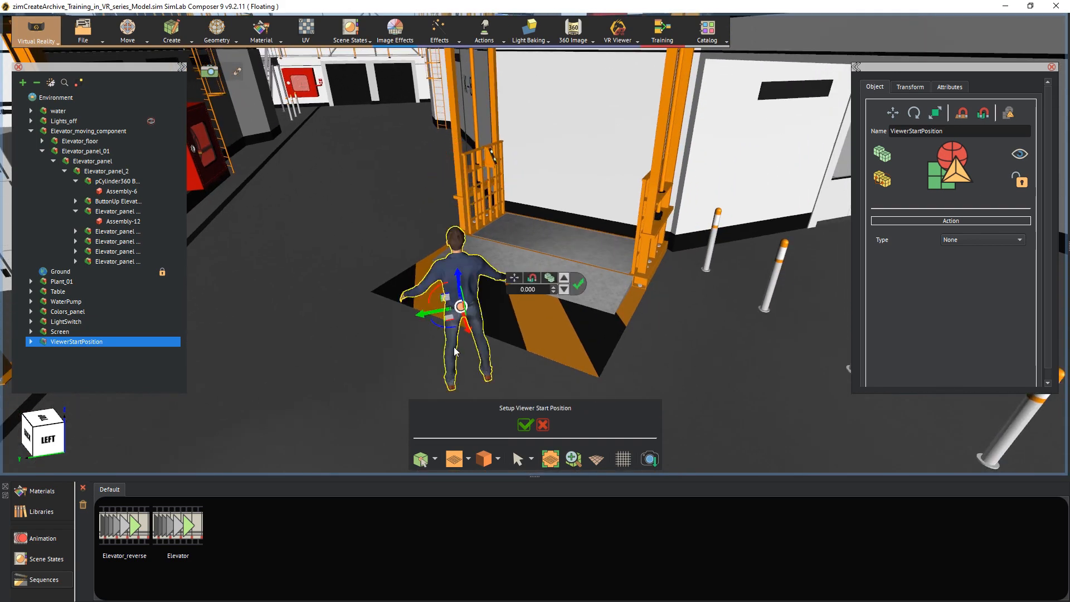